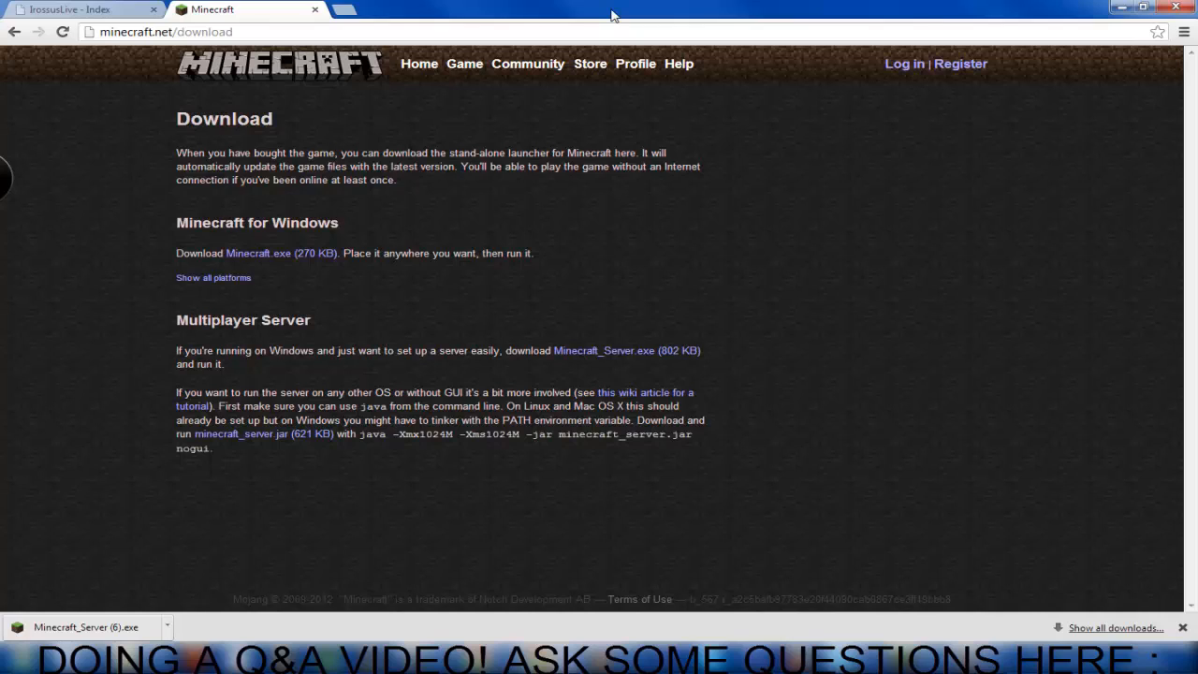
{"action": "mouse_move", "coordinate": [459, 96]}
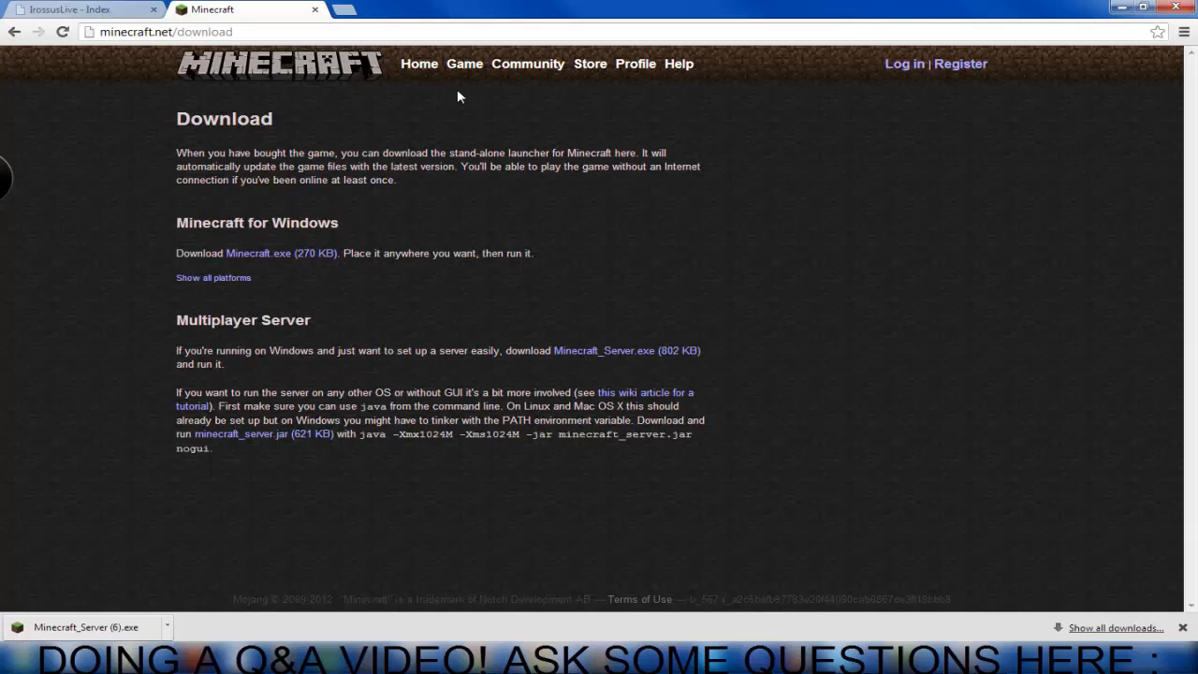
{"action": "mouse_move", "coordinate": [294, 31]}
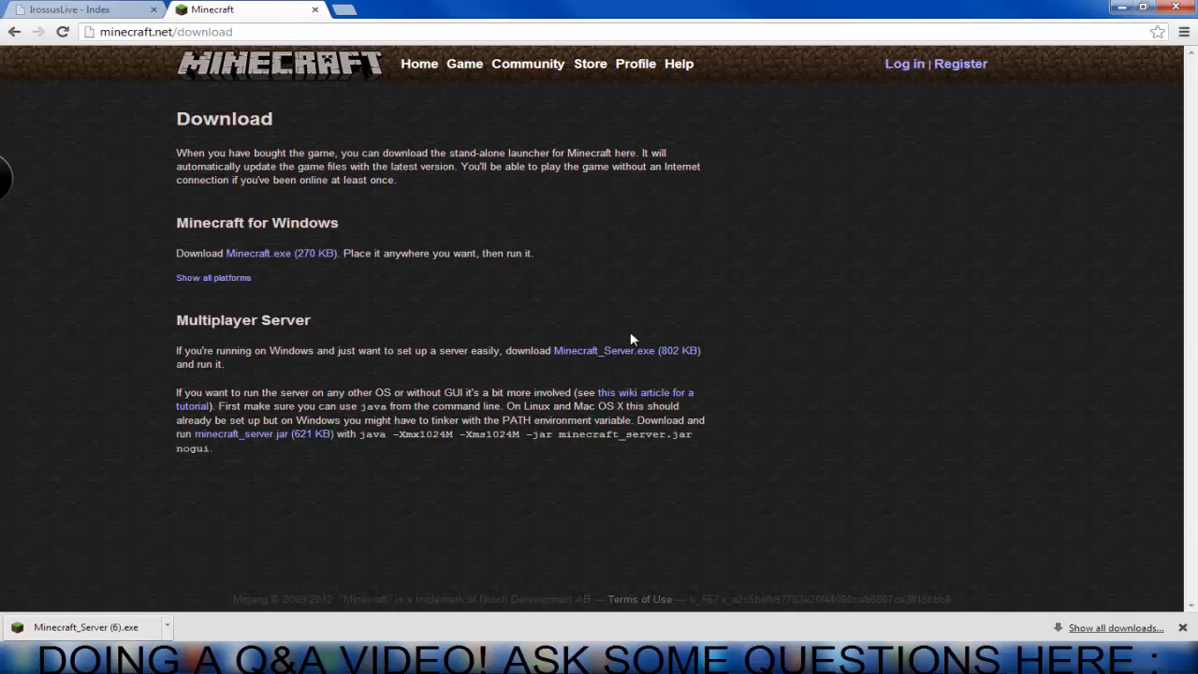
{"action": "mouse_move", "coordinate": [612, 358]}
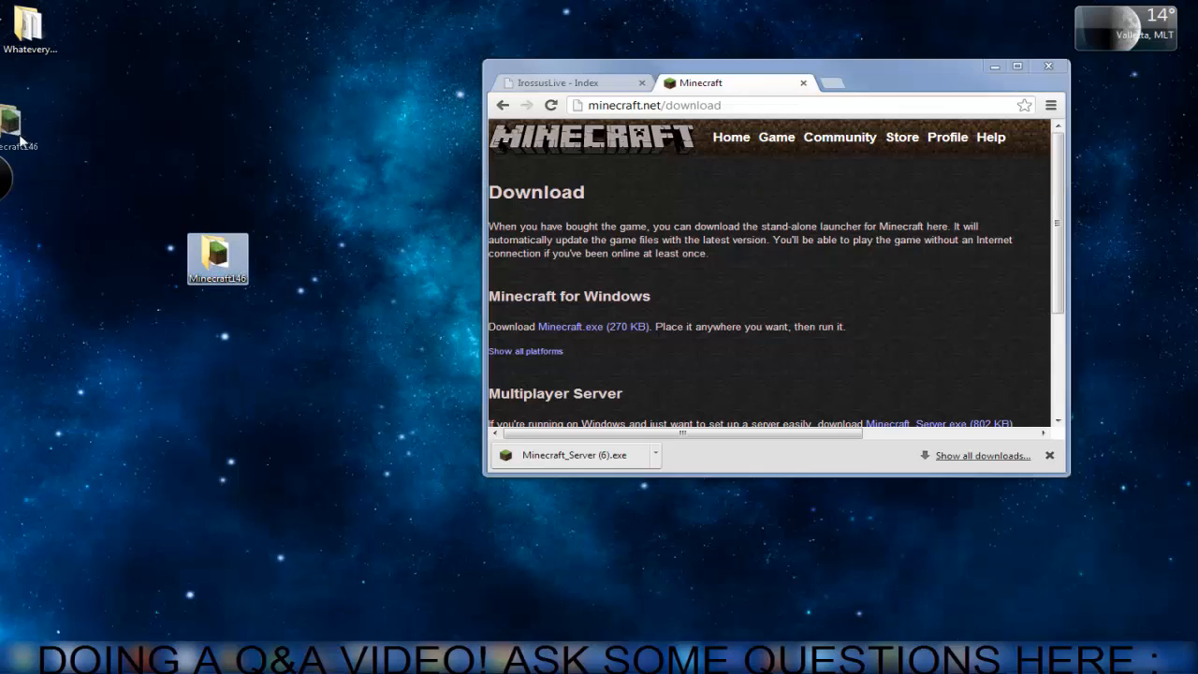
Move the downloaded server file into Minecraft146 and rename it Minecraft_Server
{"action": "left_click_drag", "start_coordinate": [217, 259], "coordinate": [31, 103]}
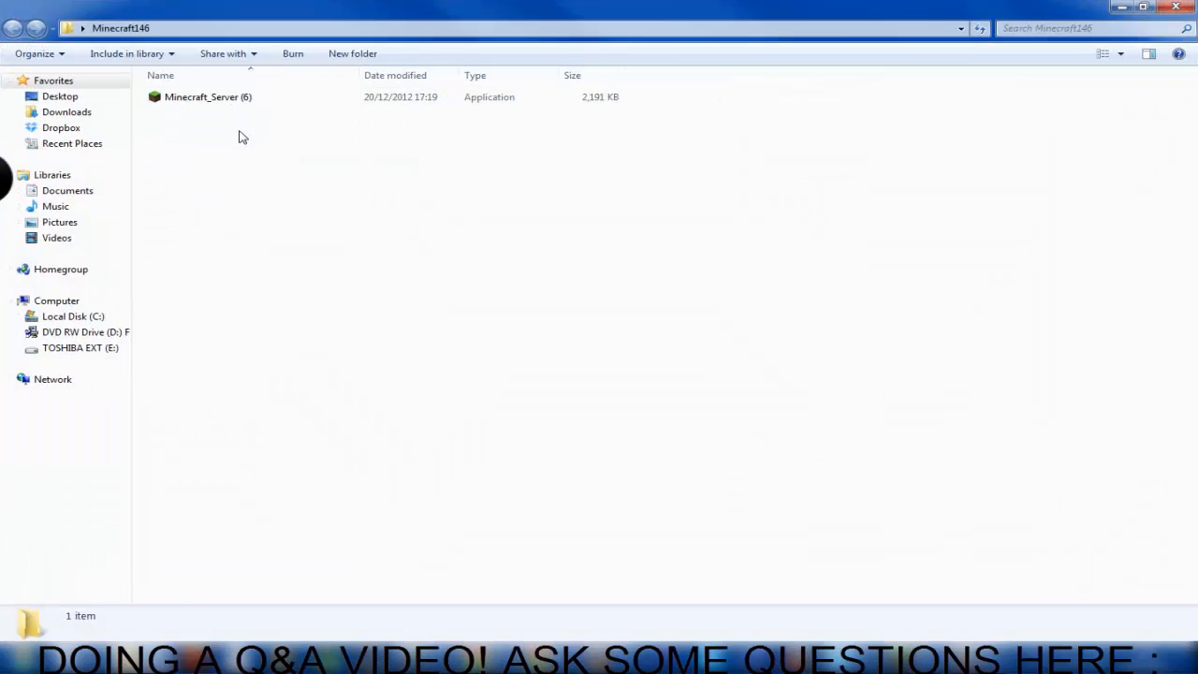
{"action": "right_click", "coordinate": [208, 97]}
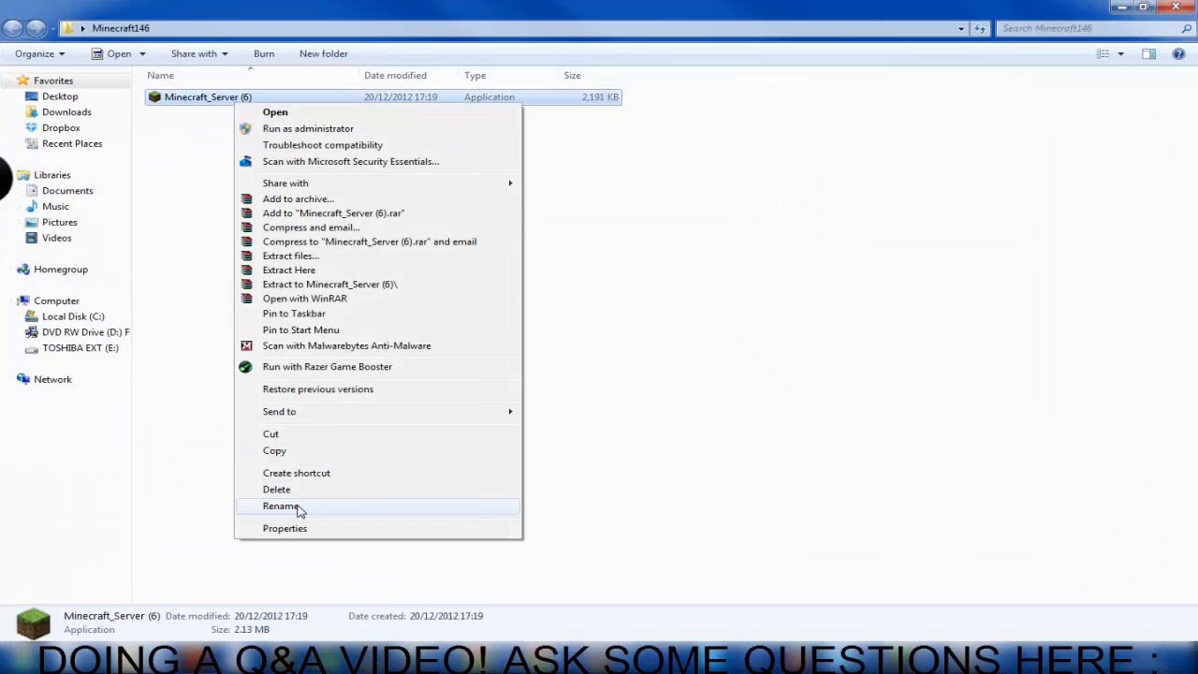
{"action": "left_click", "coordinate": [281, 505]}
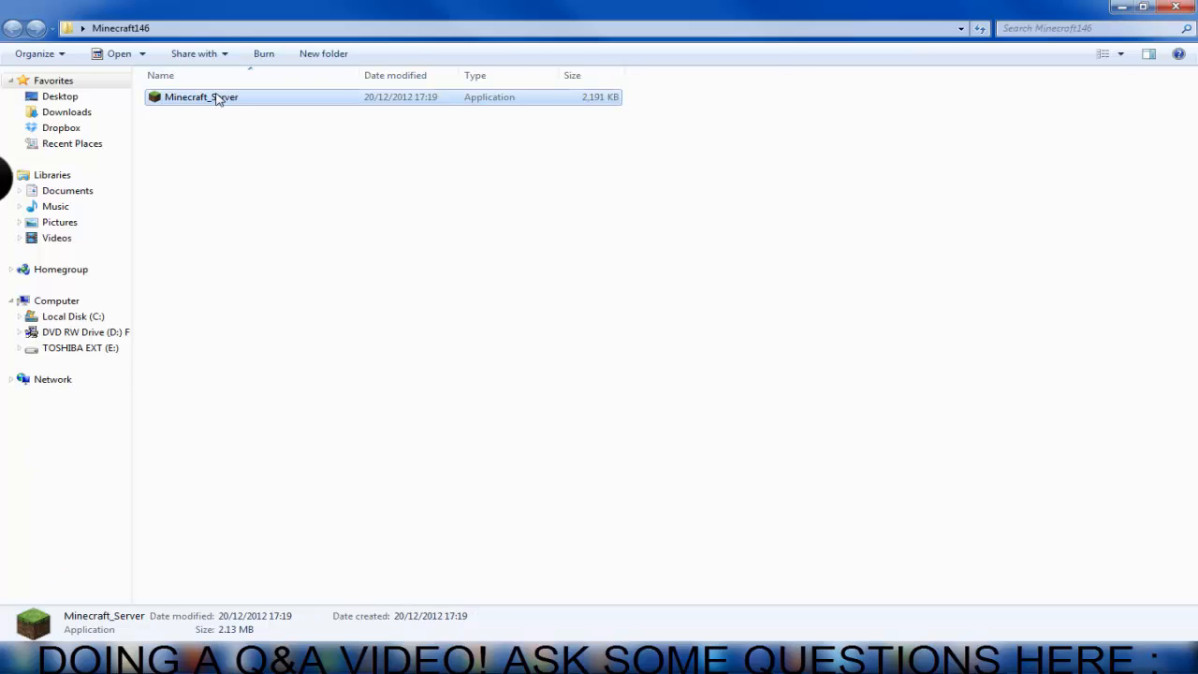
Launch Minecraft_Server and let it run past the security warning until the log reports Done
{"action": "double_click", "coordinate": [202, 96]}
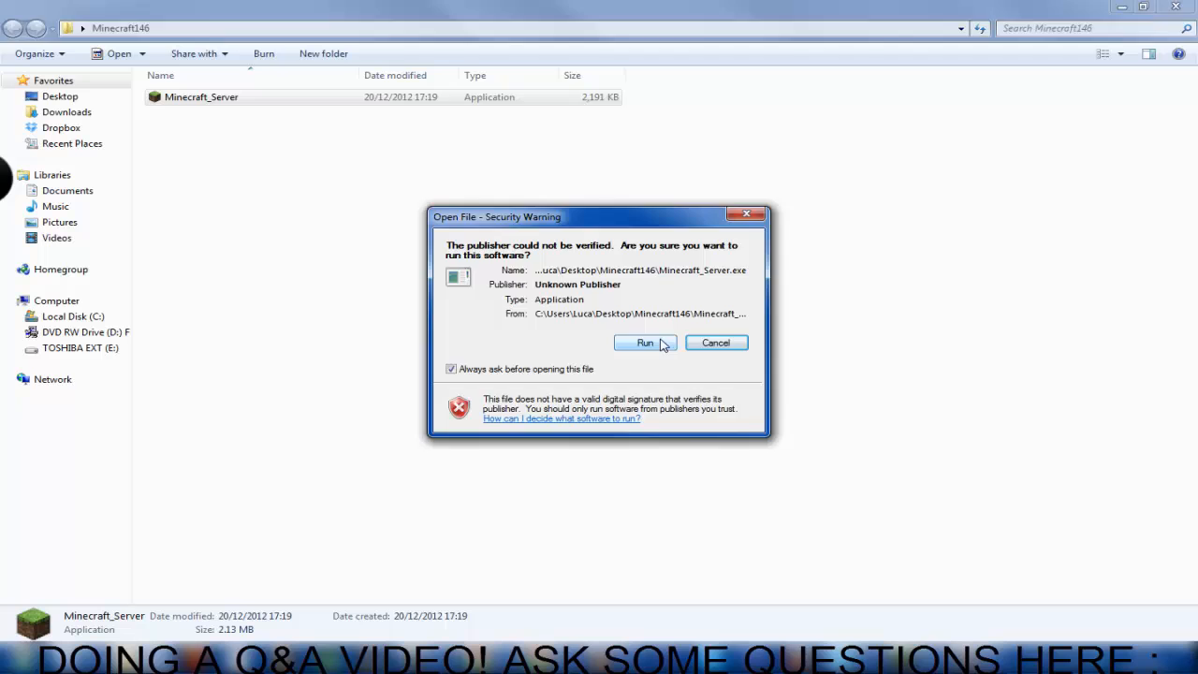
{"action": "left_click", "coordinate": [644, 343]}
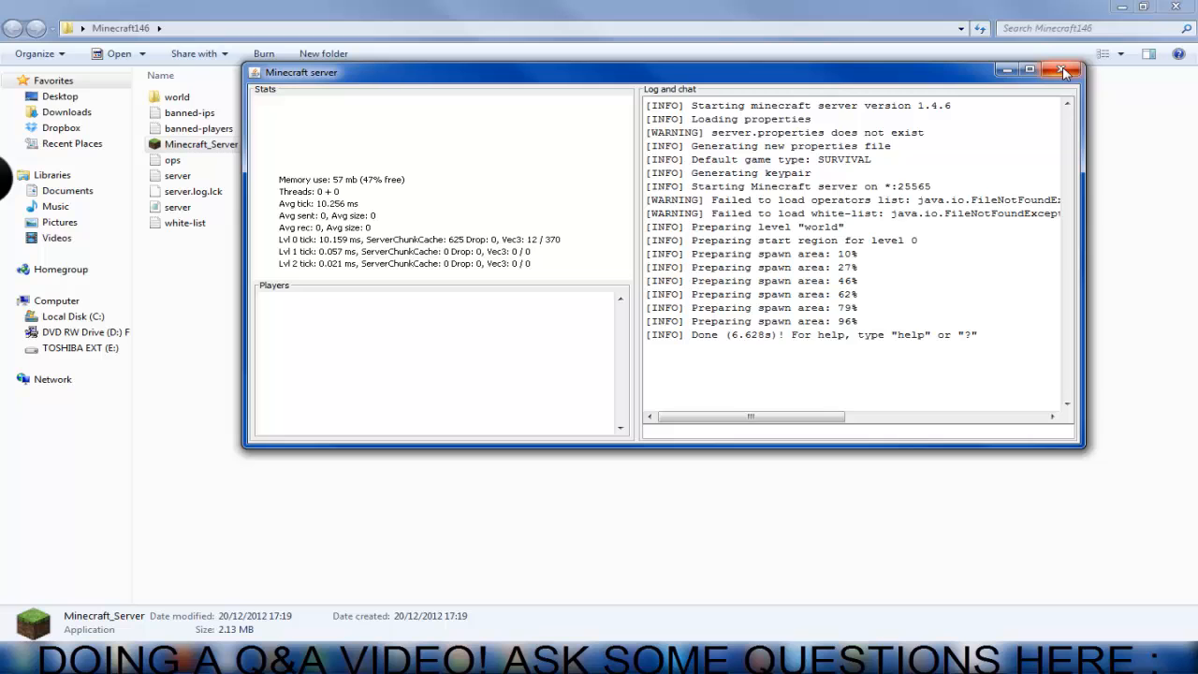
Close the running server window and open server.properties in Notepad
{"action": "left_click", "coordinate": [1063, 71]}
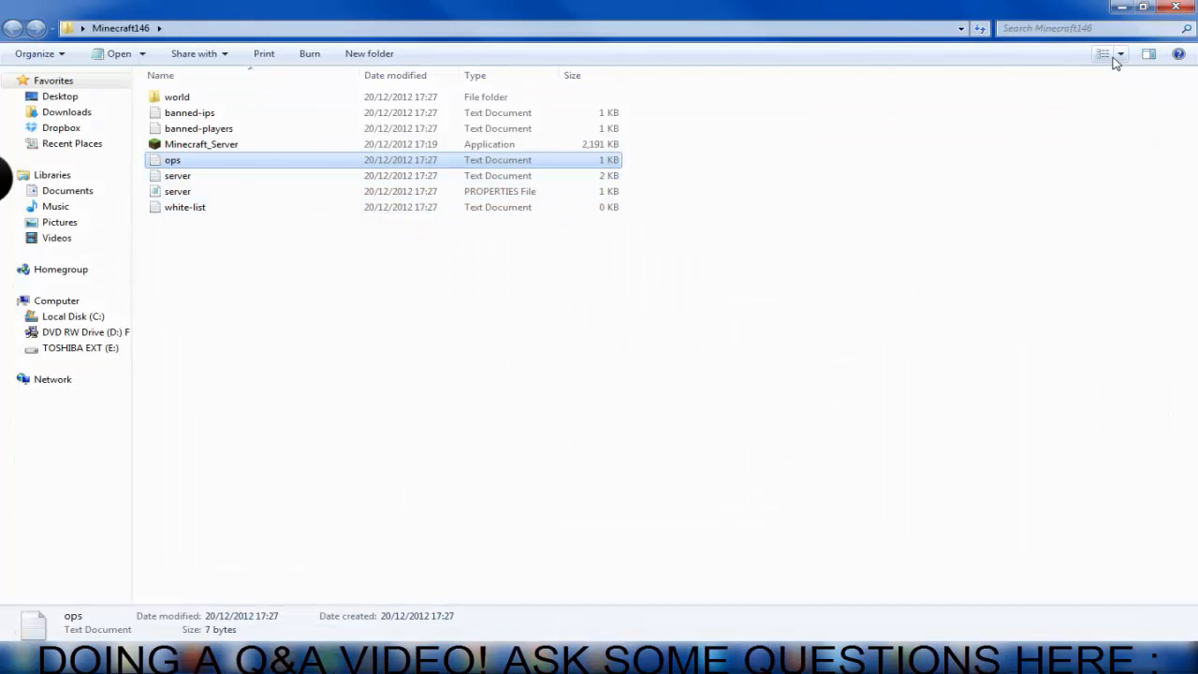
{"action": "left_click", "coordinate": [1120, 54]}
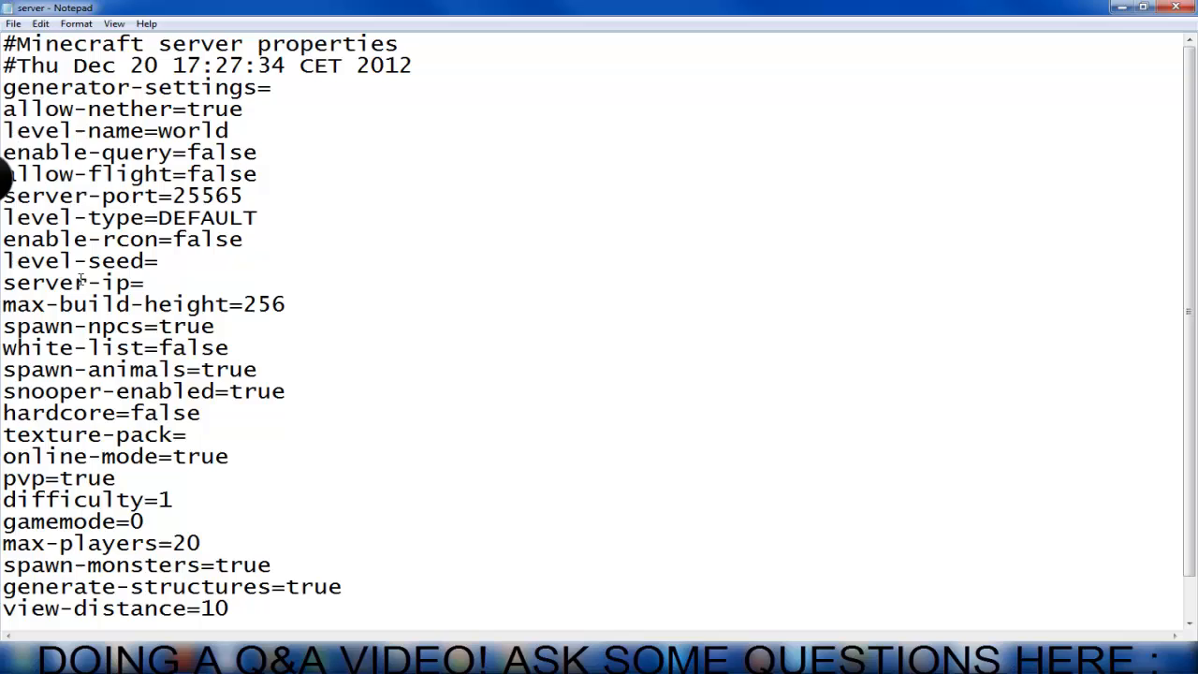
{"action": "mouse_move", "coordinate": [230, 156]}
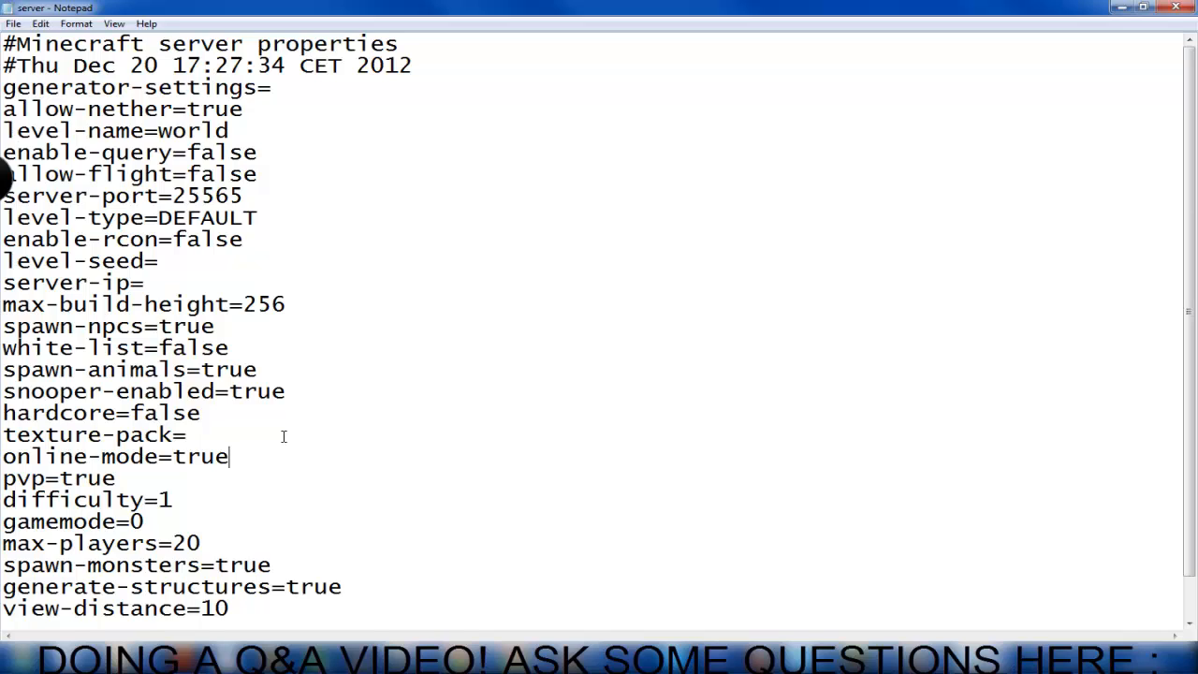
Change online-mode from true to false in server.properties
{"action": "key", "text": "Backspace"}
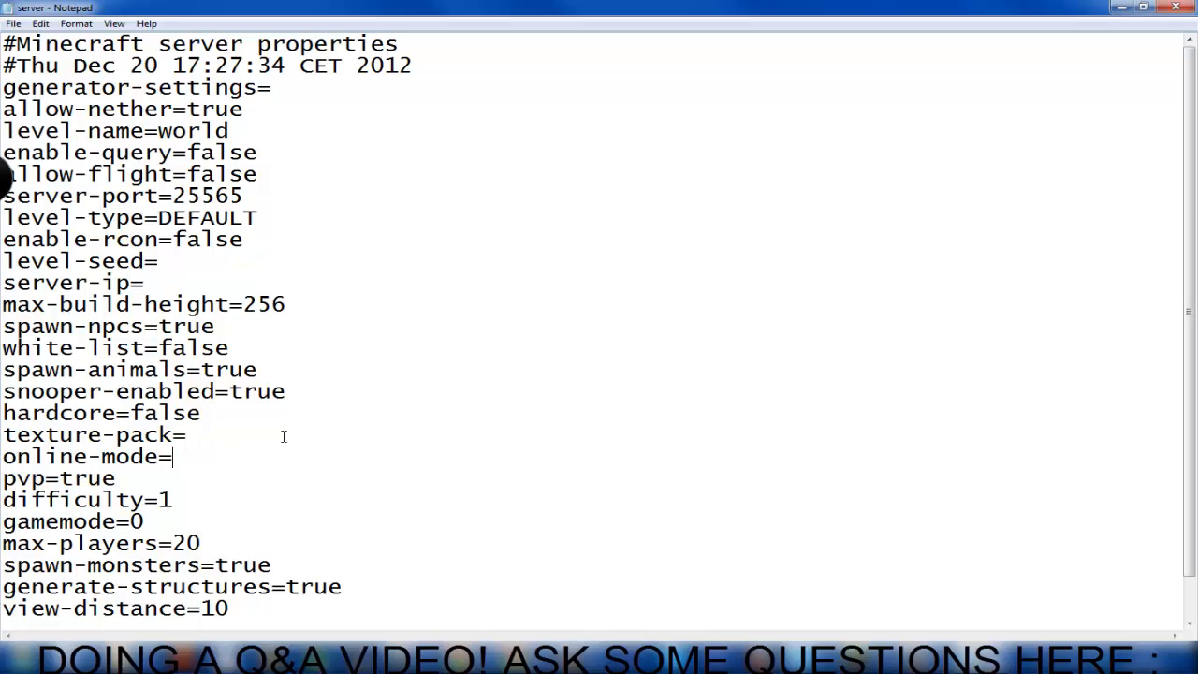
{"action": "type", "text": "false"}
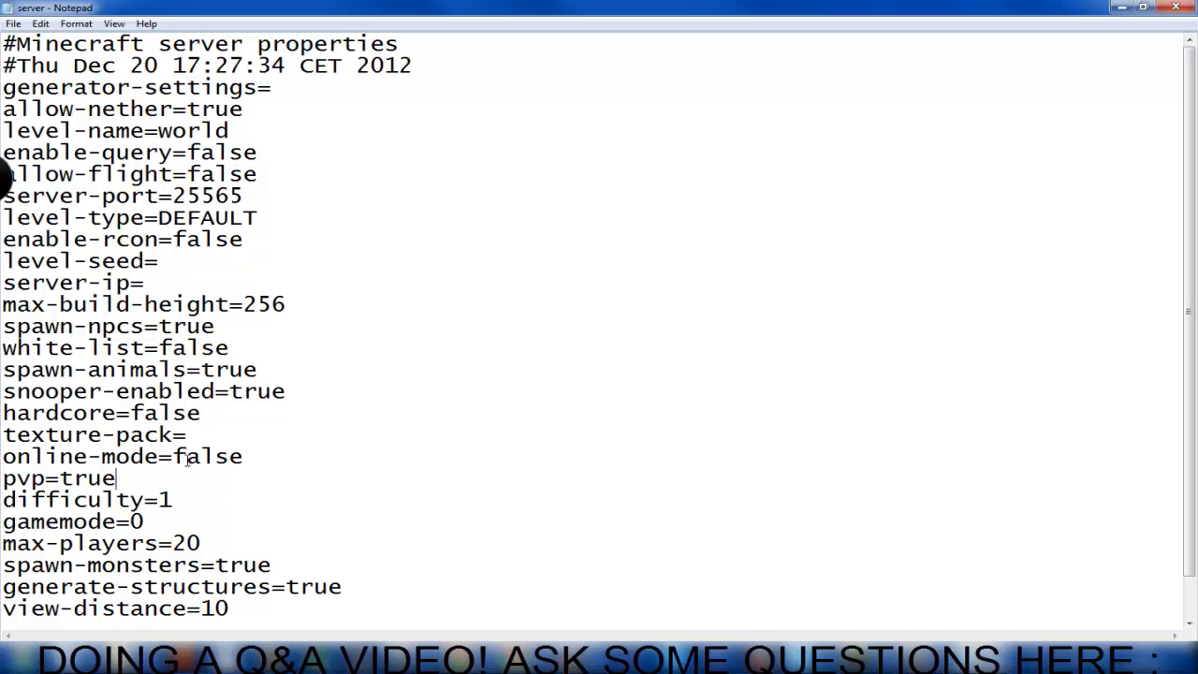
{"action": "mouse_move", "coordinate": [192, 501]}
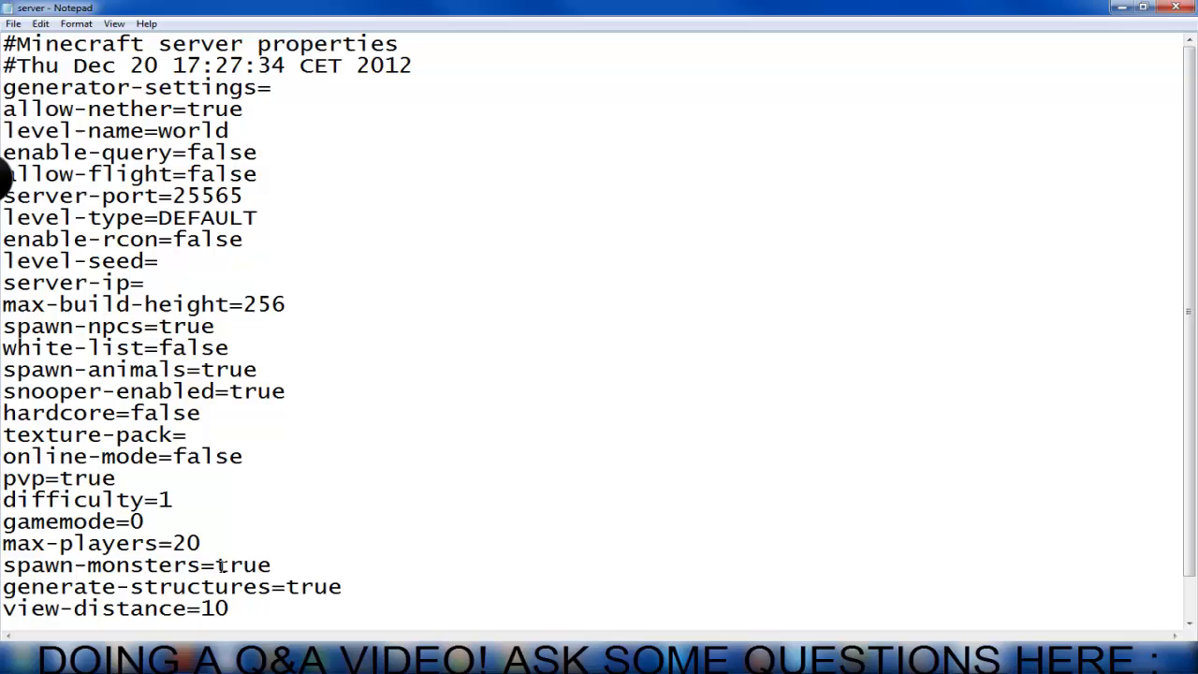
Re-enter gamemode as 0 and set max-players to 5
{"action": "key", "text": "Backspace"}
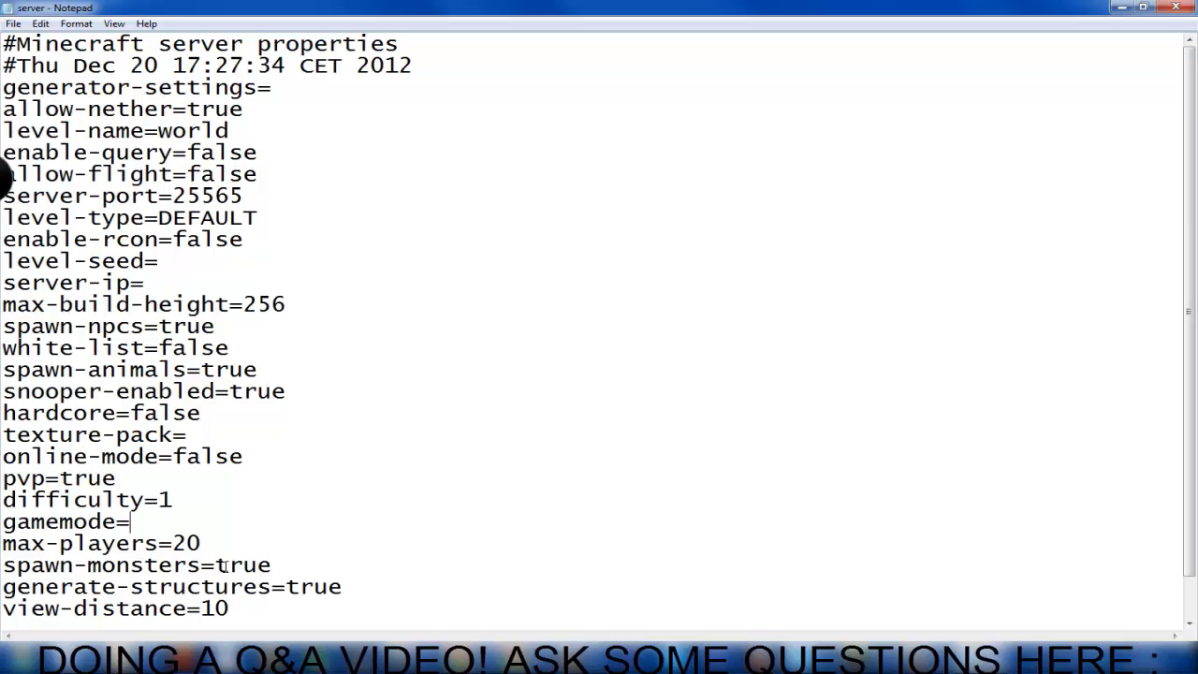
{"action": "type", "text": "0"}
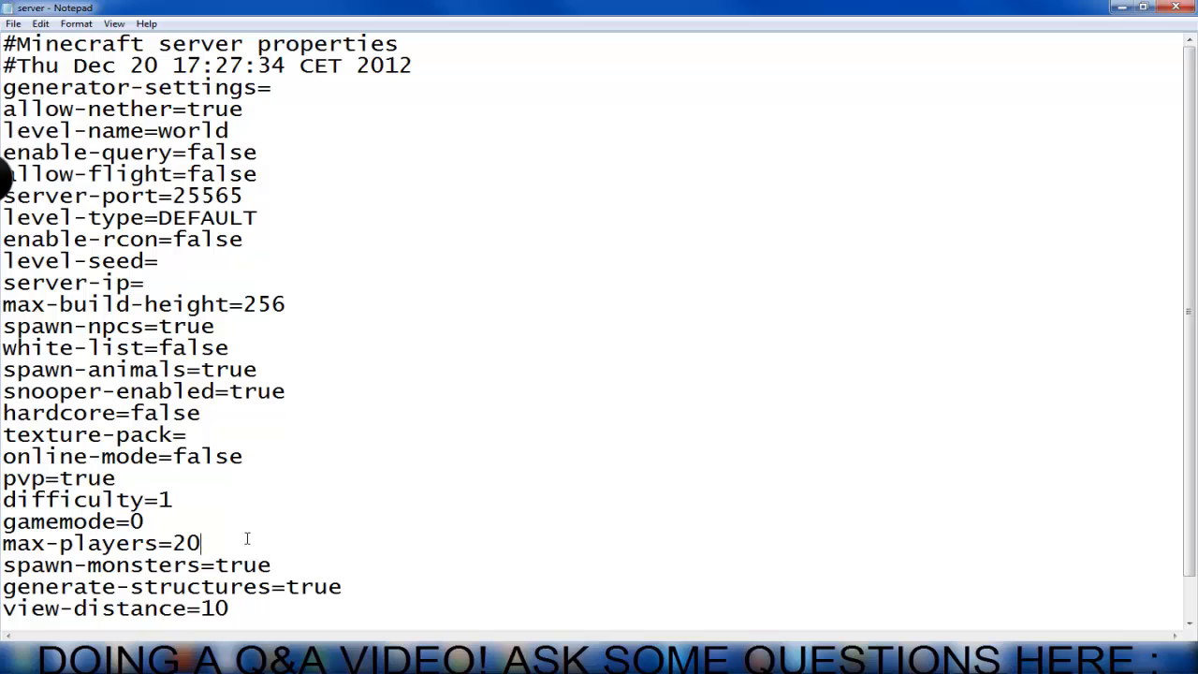
{"action": "type", "text": "5"}
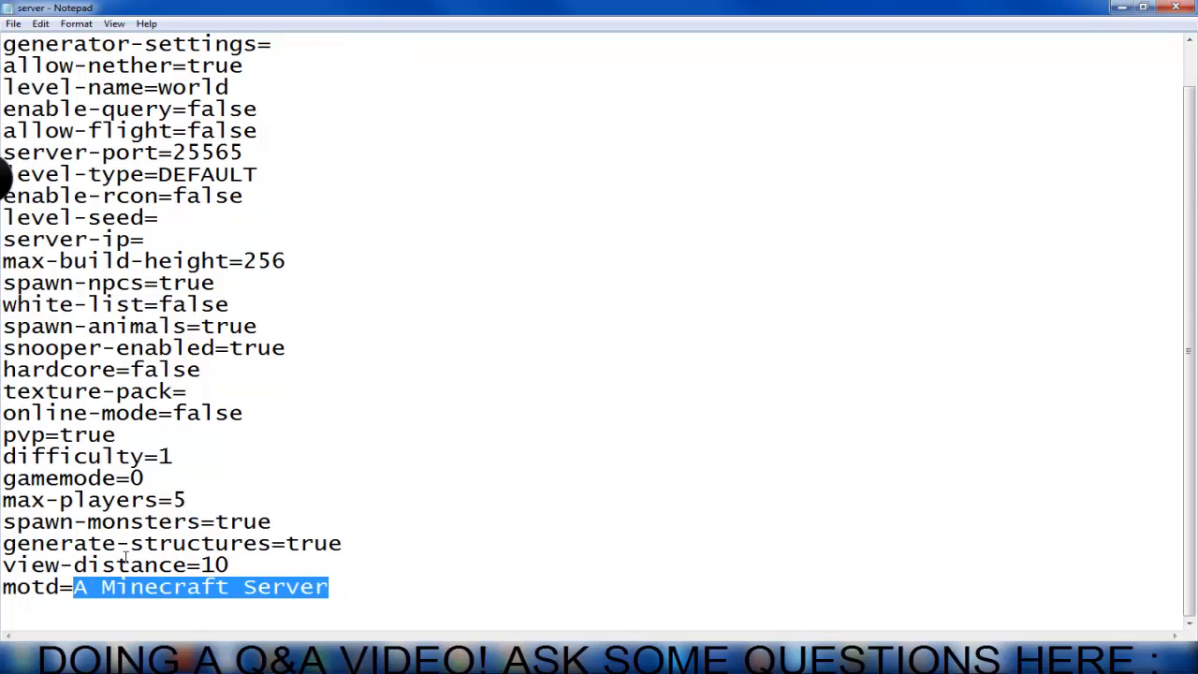
Replace the default message of the day with Irossus' Server
{"action": "key", "text": "Delete"}
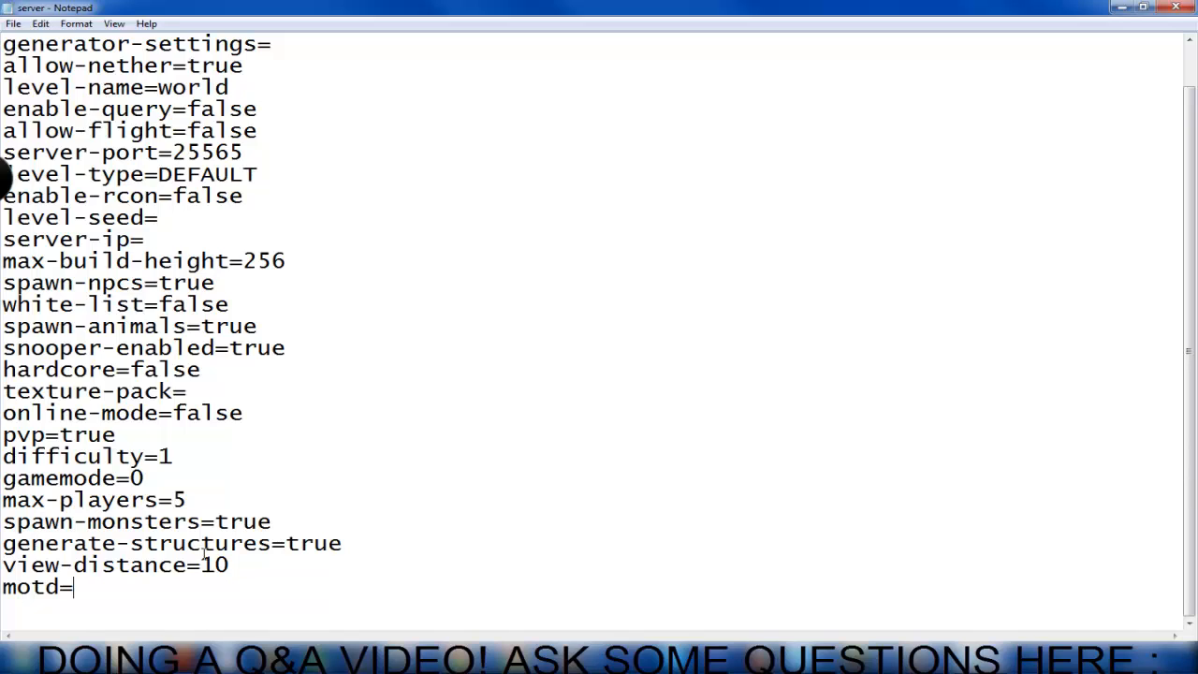
{"action": "type", "text": "Irossus'"}
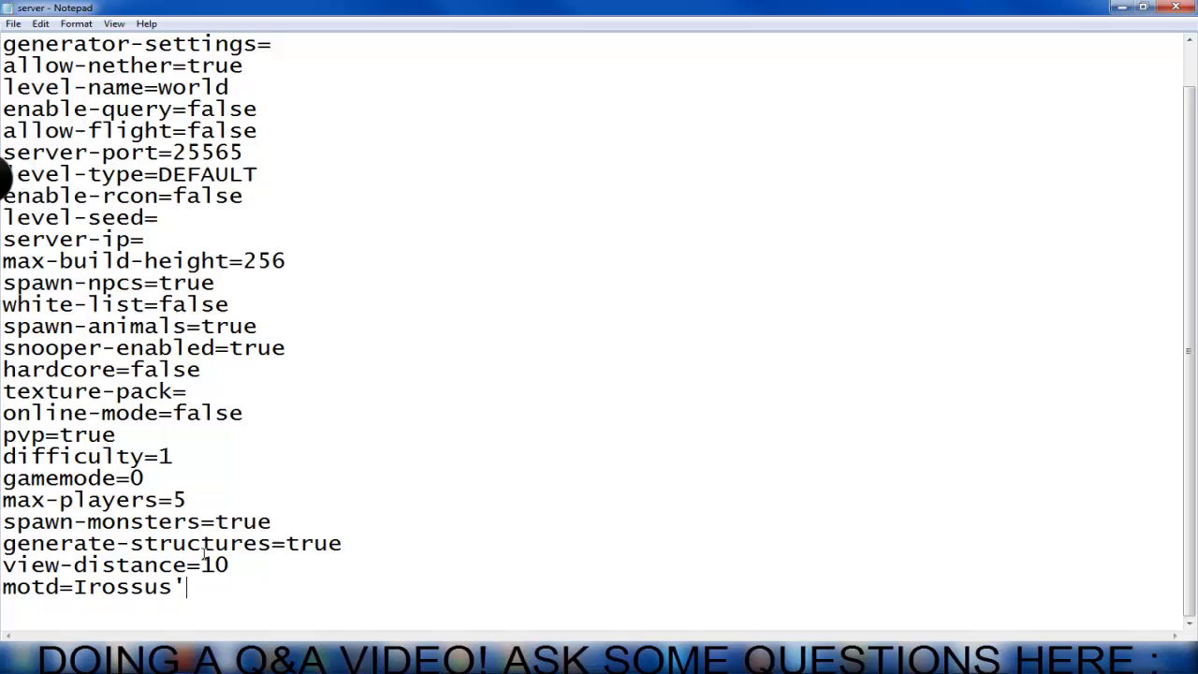
{"action": "type", "text": "Server"}
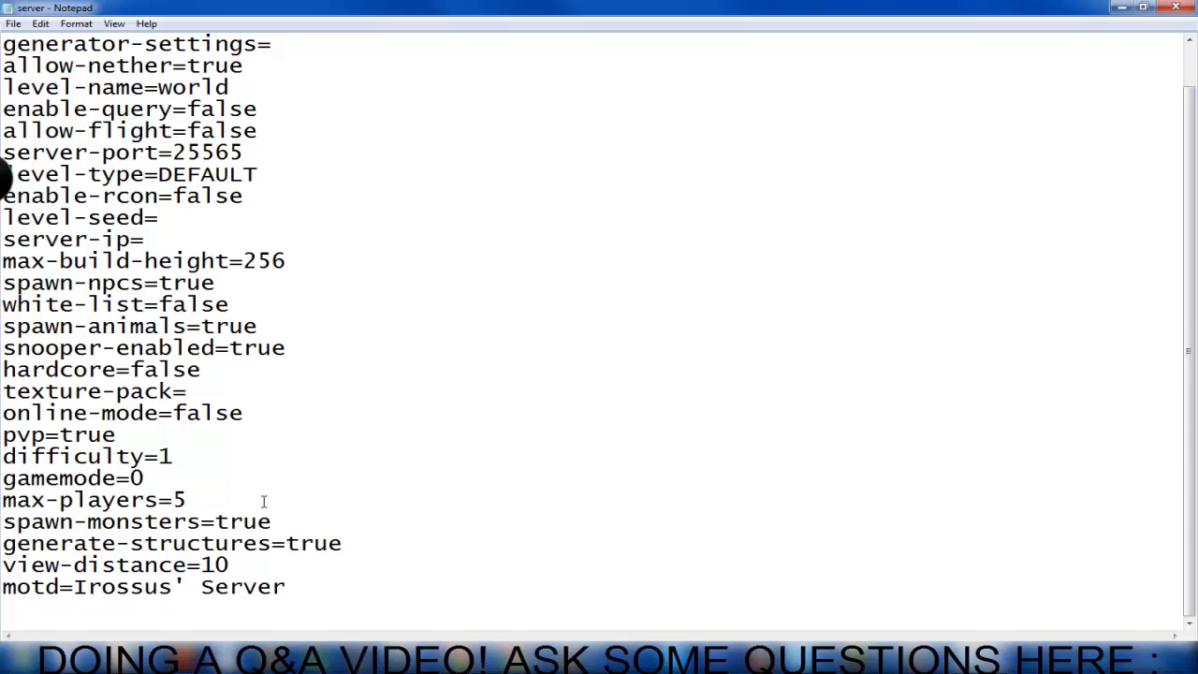
{"action": "scroll", "scroll_direction": "up", "scroll_amount": 3}
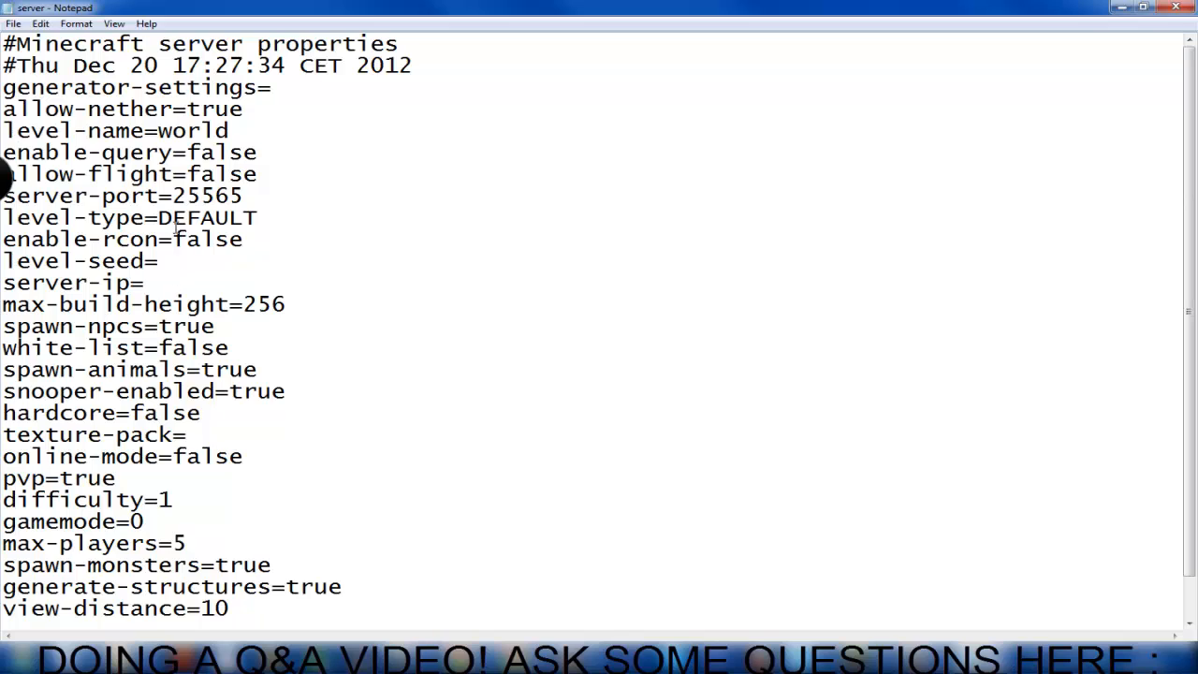
{"action": "mouse_move", "coordinate": [746, 600]}
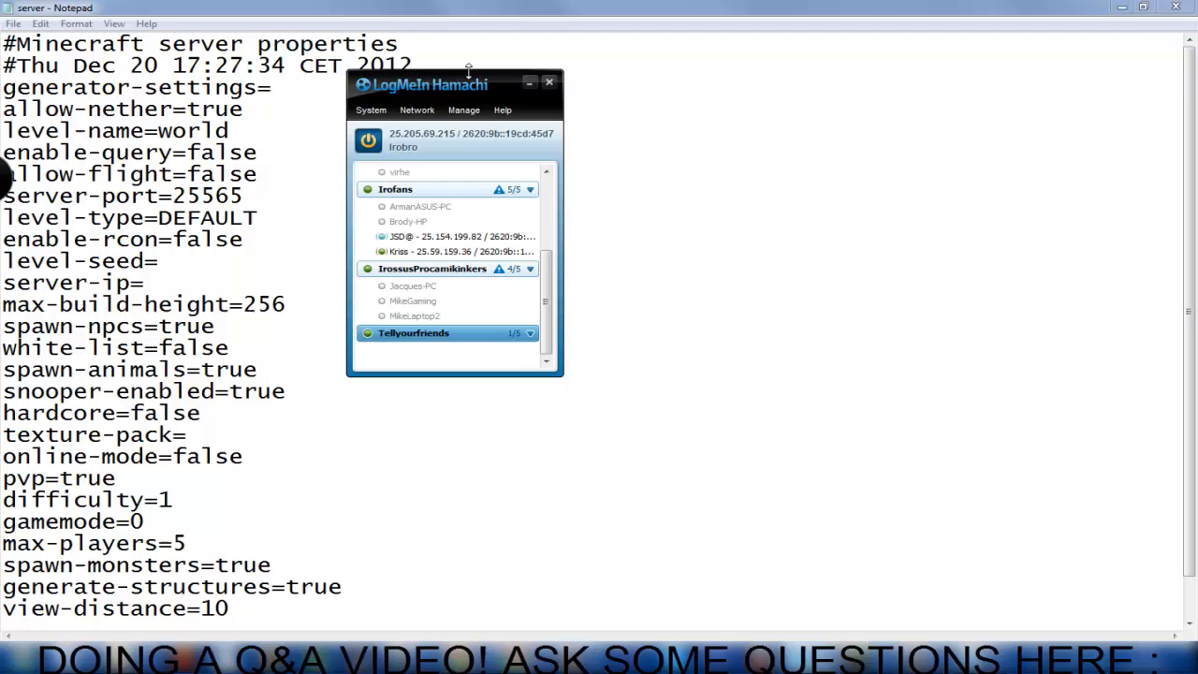
Move the Hamachi window beside Notepad and choose Create a new network
{"action": "left_click_drag", "start_coordinate": [421, 84], "coordinate": [669, 92]}
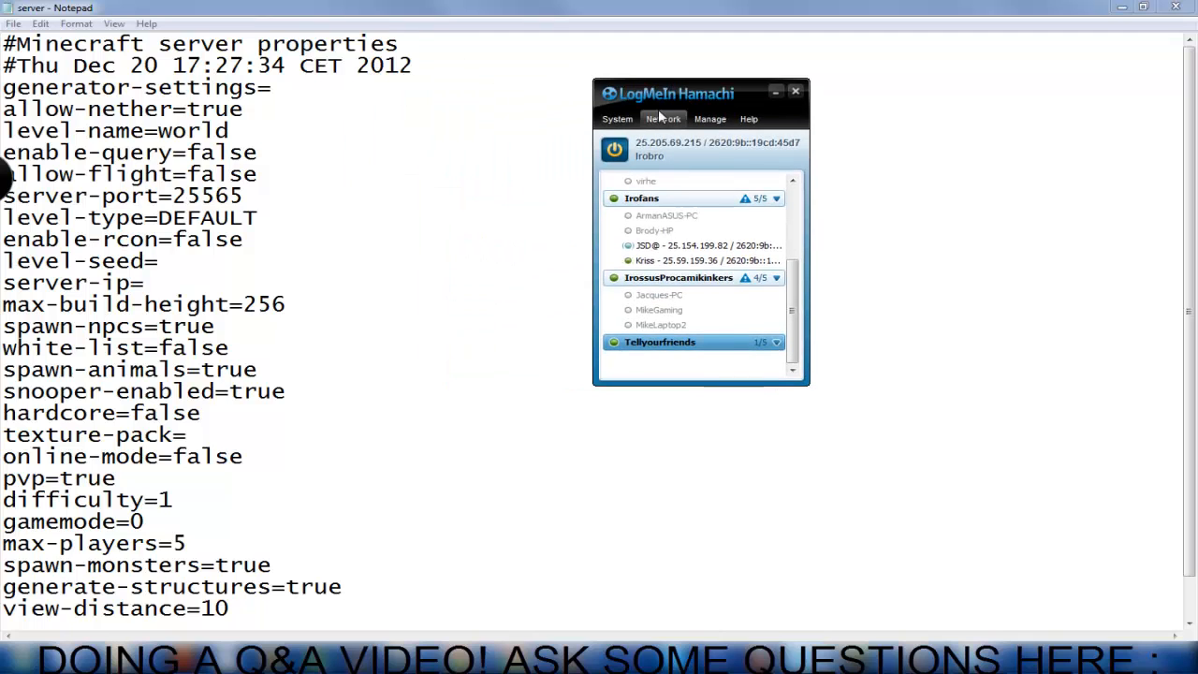
{"action": "left_click", "coordinate": [663, 119]}
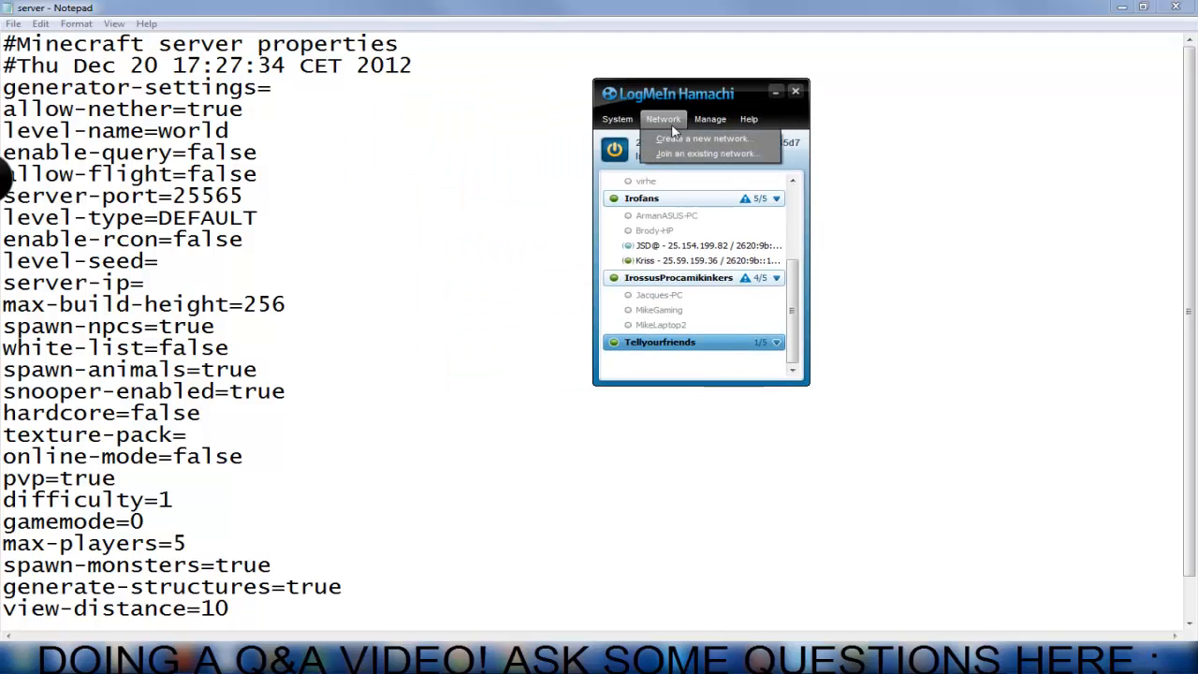
{"action": "left_click", "coordinate": [702, 139]}
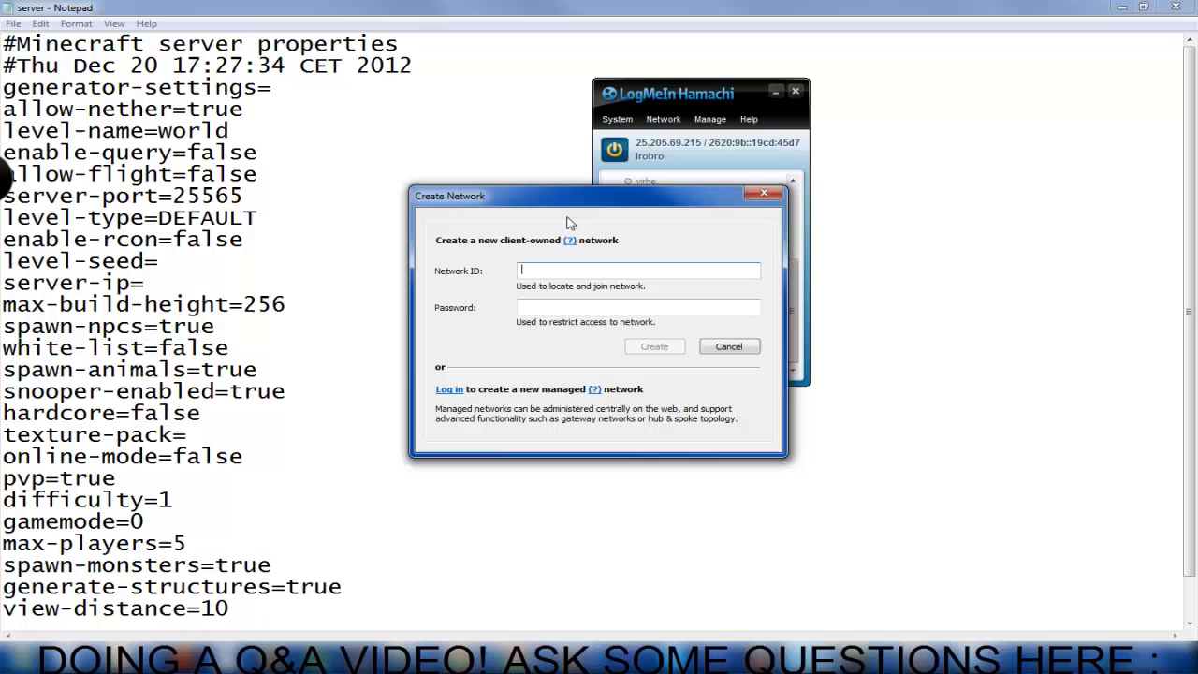
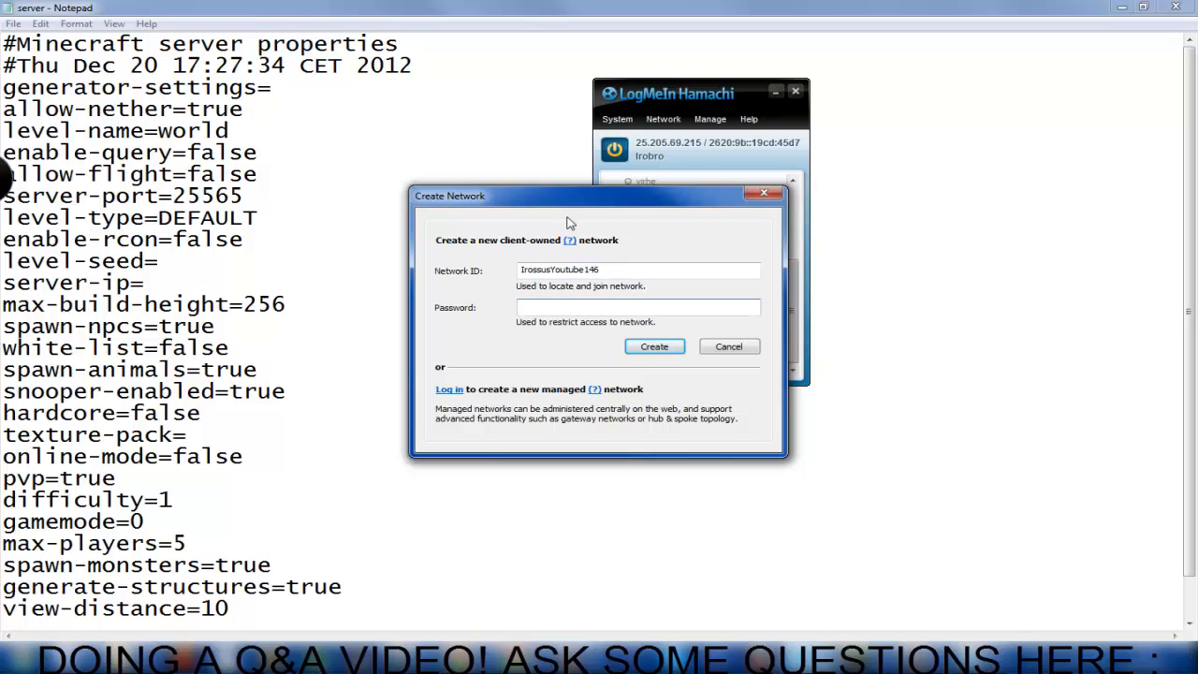
{"action": "mouse_move", "coordinate": [636, 287]}
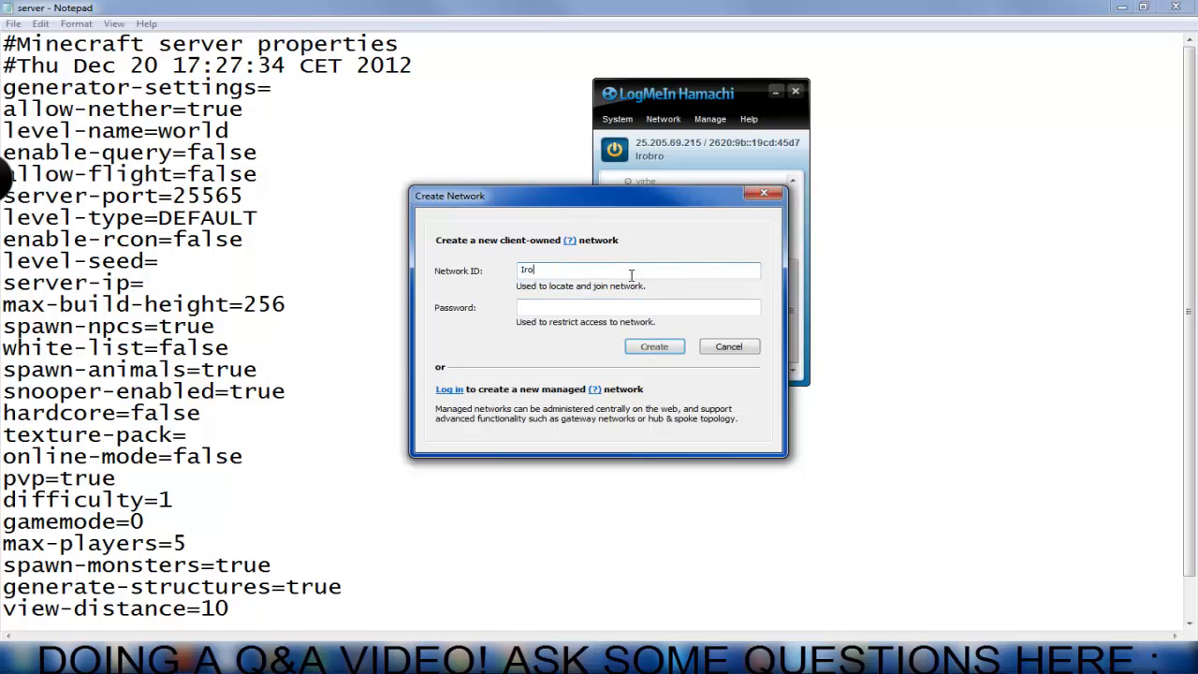
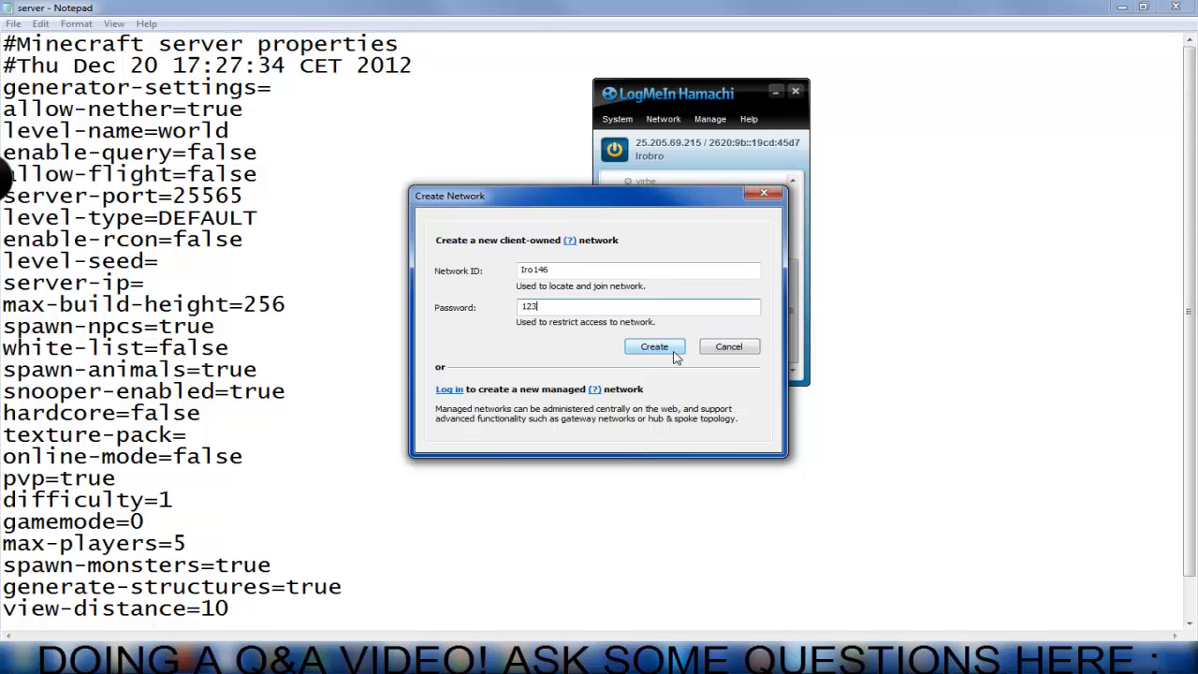
{"action": "left_click", "coordinate": [654, 347]}
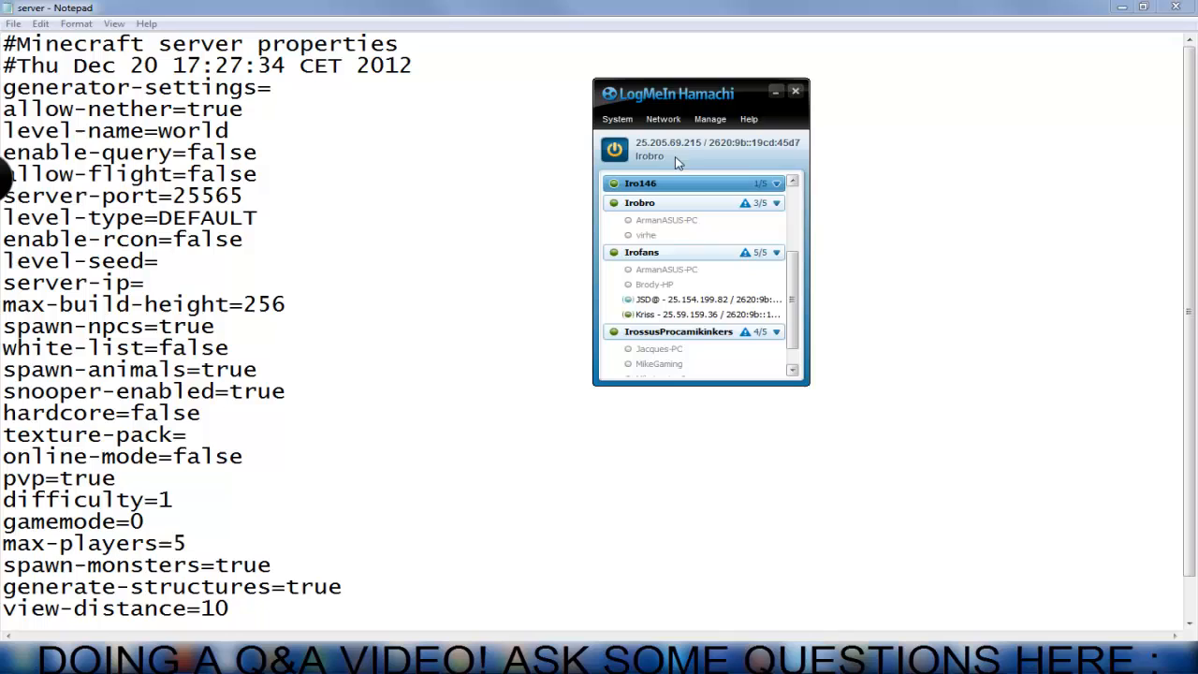
{"action": "mouse_move", "coordinate": [640, 184]}
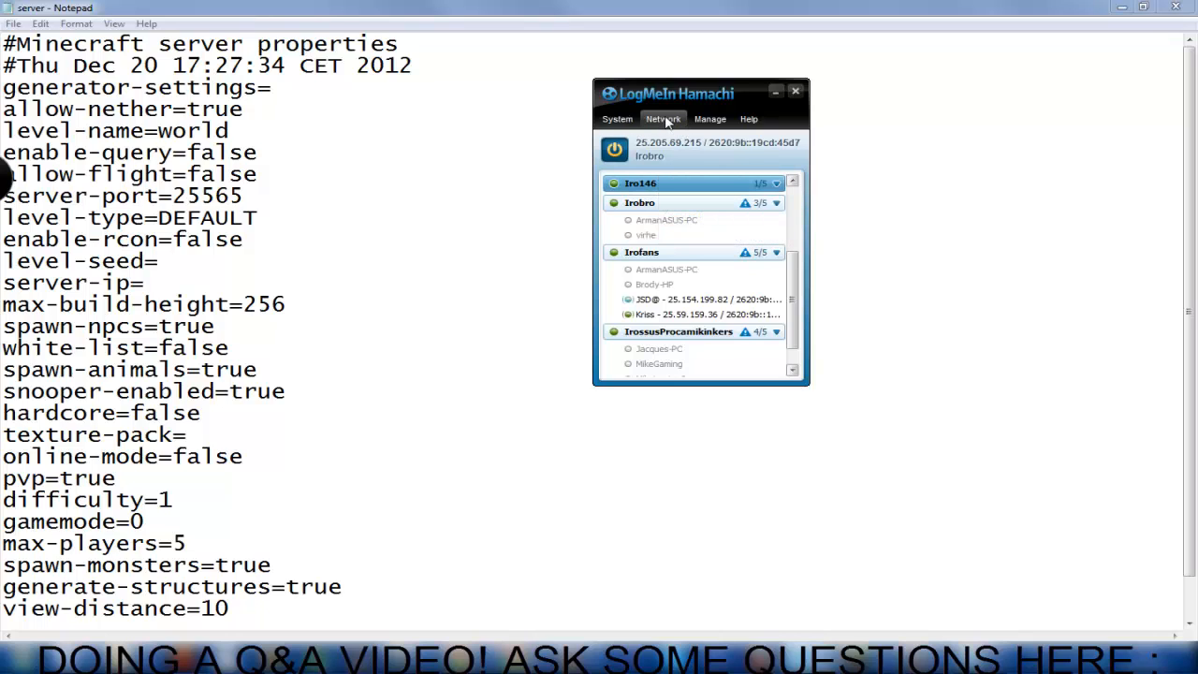
{"action": "left_click", "coordinate": [663, 118]}
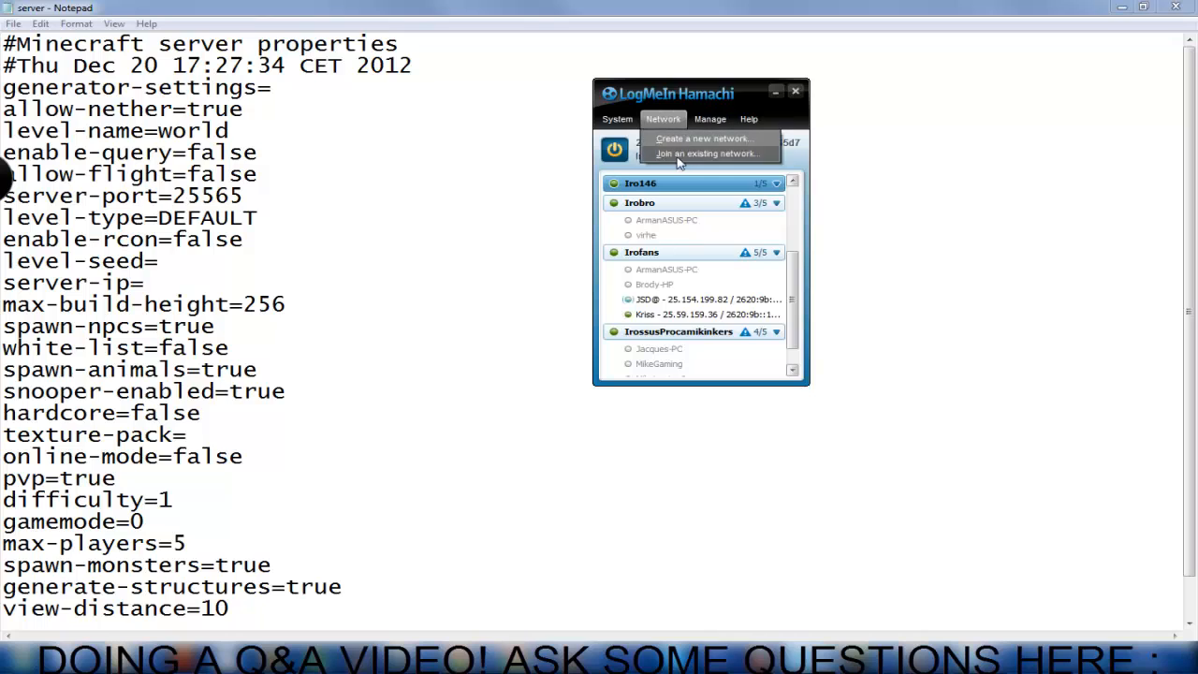
{"action": "left_click", "coordinate": [709, 153]}
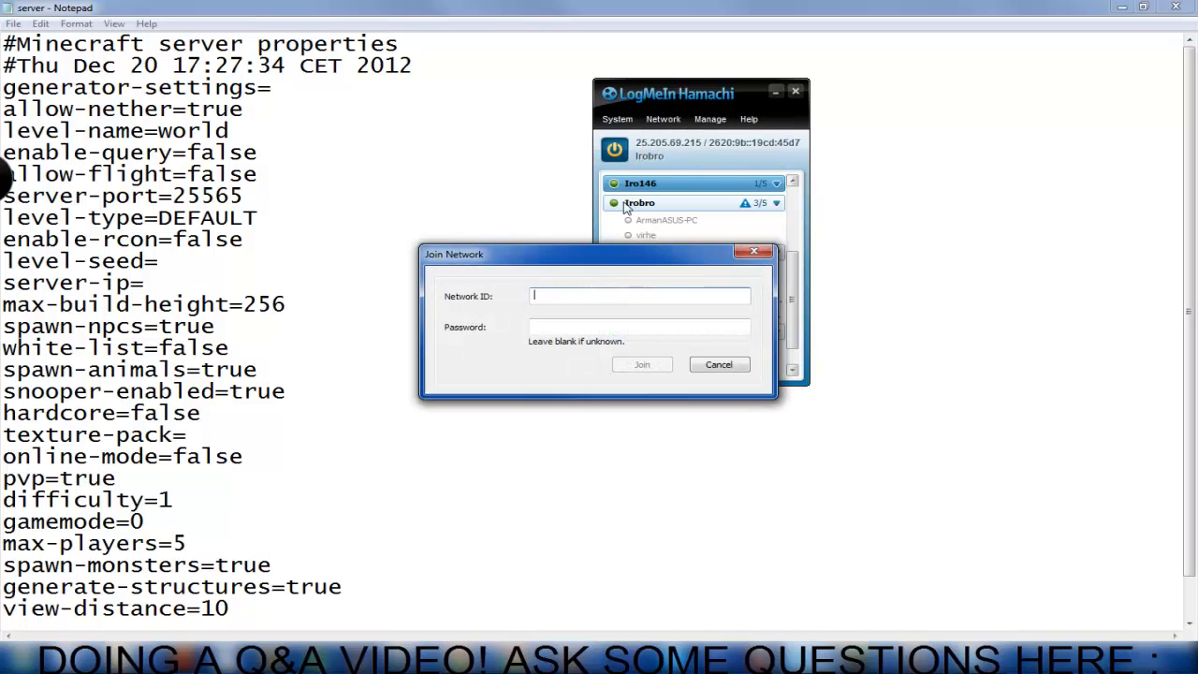
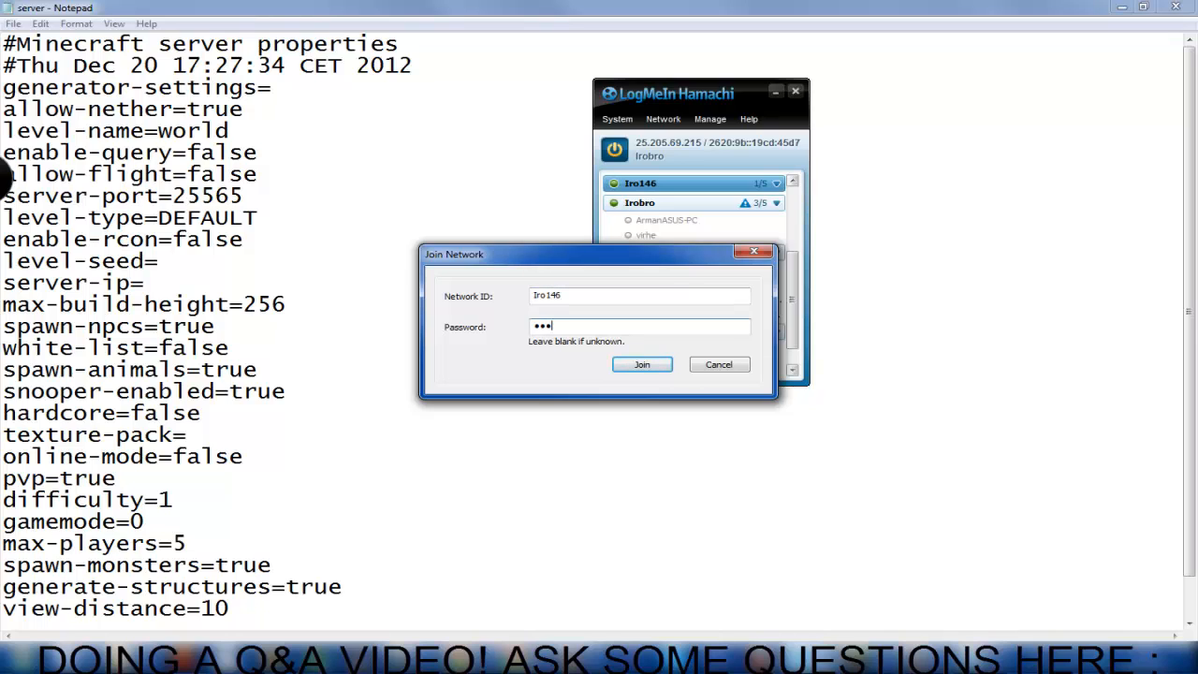
{"action": "left_click", "coordinate": [641, 364]}
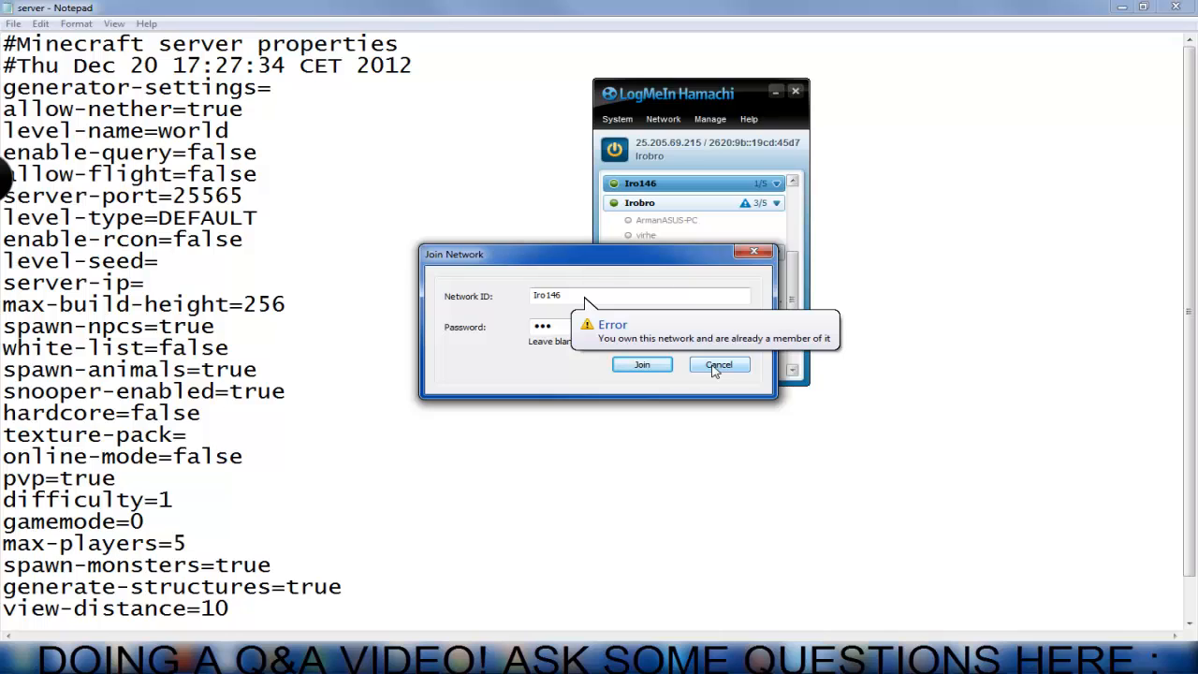
{"action": "left_click", "coordinate": [719, 364]}
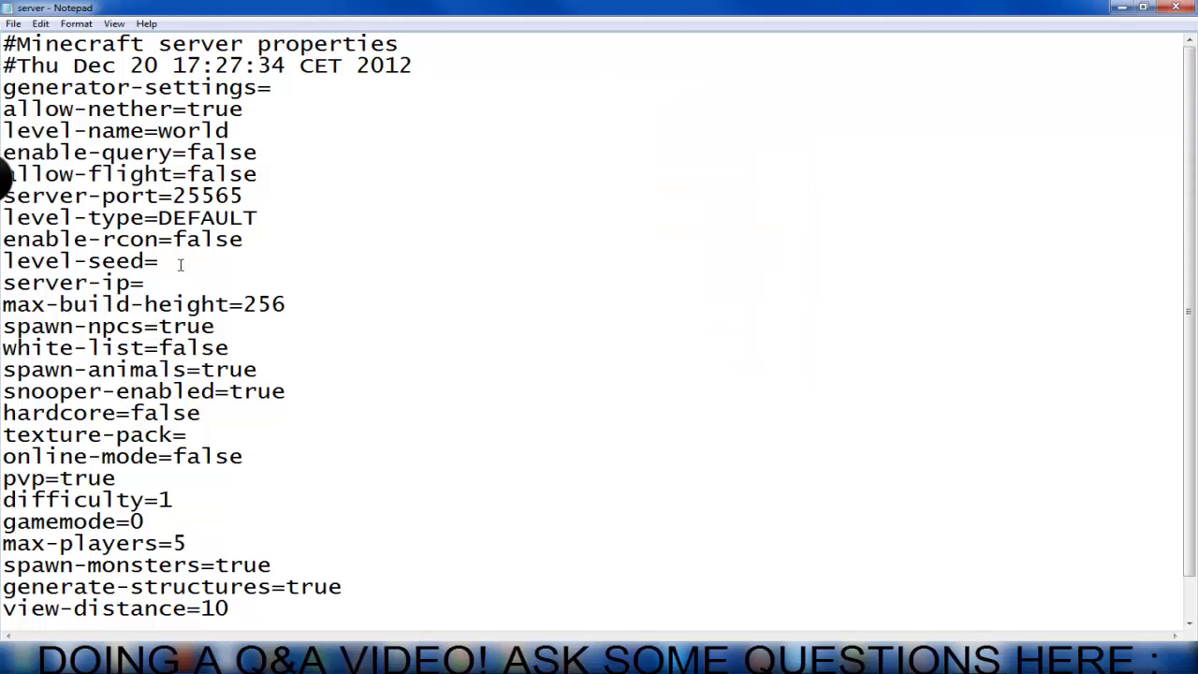
Enter the Hamachi address 25.205.69.215 on the server-ip line
{"action": "type", "text": "25.205.169.215"}
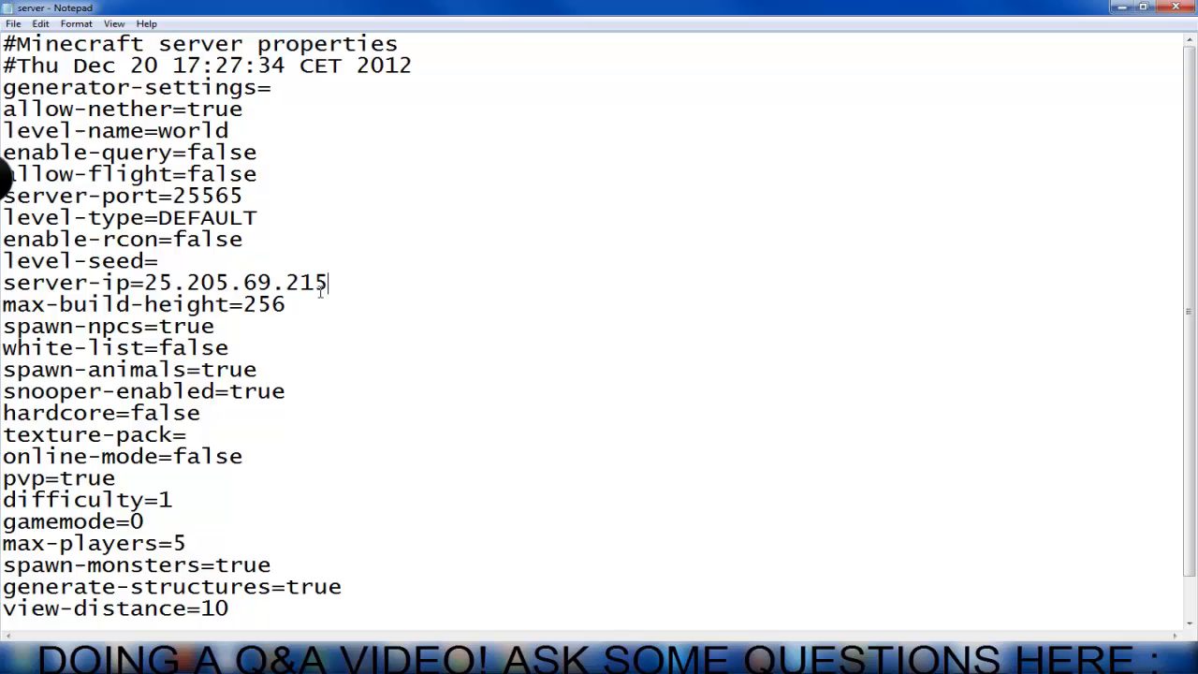
{"action": "left_click_drag", "start_coordinate": [144, 283], "coordinate": [327, 283]}
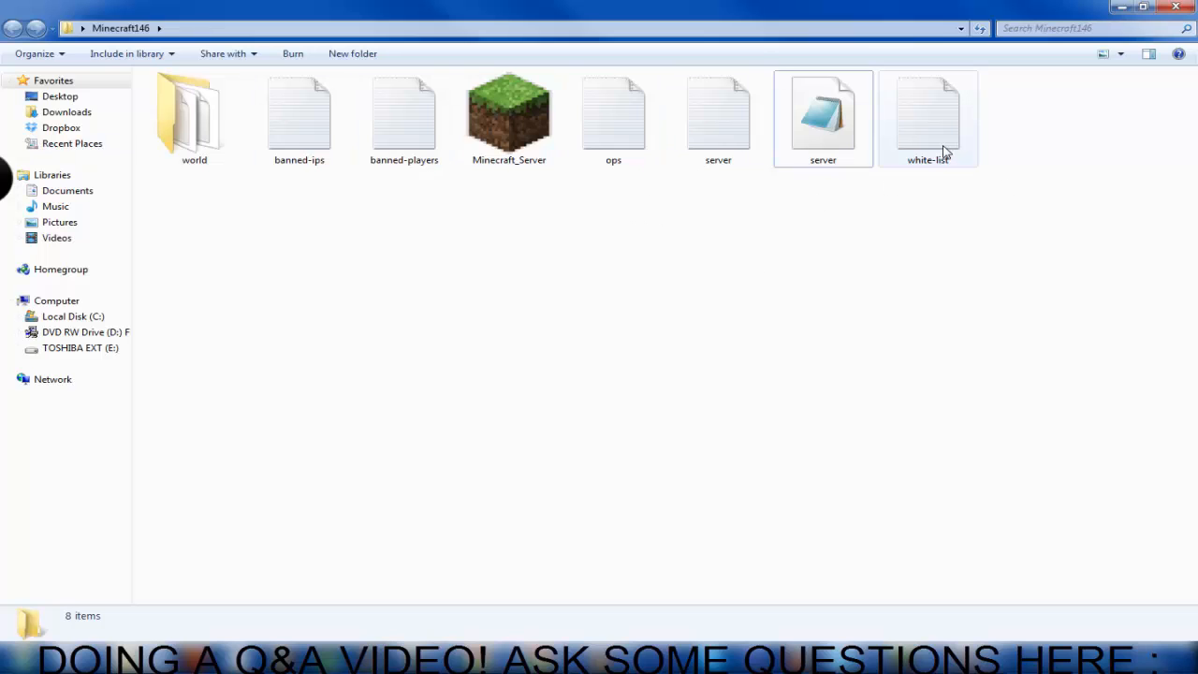
{"action": "double_click", "coordinate": [927, 113]}
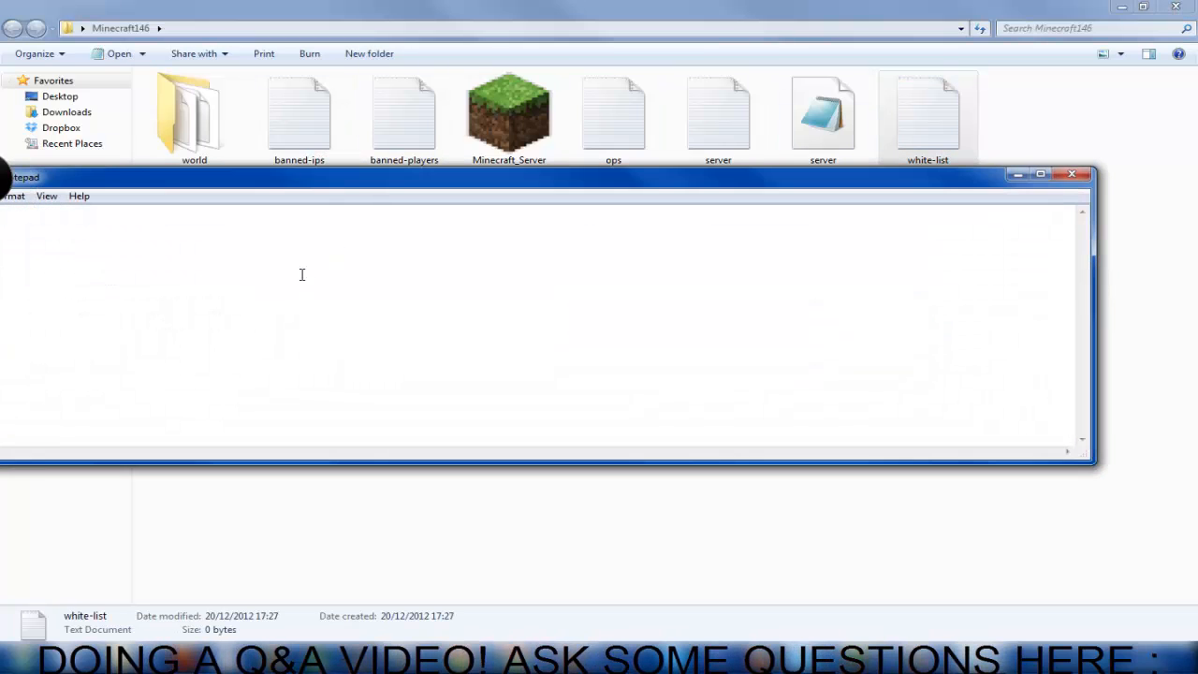
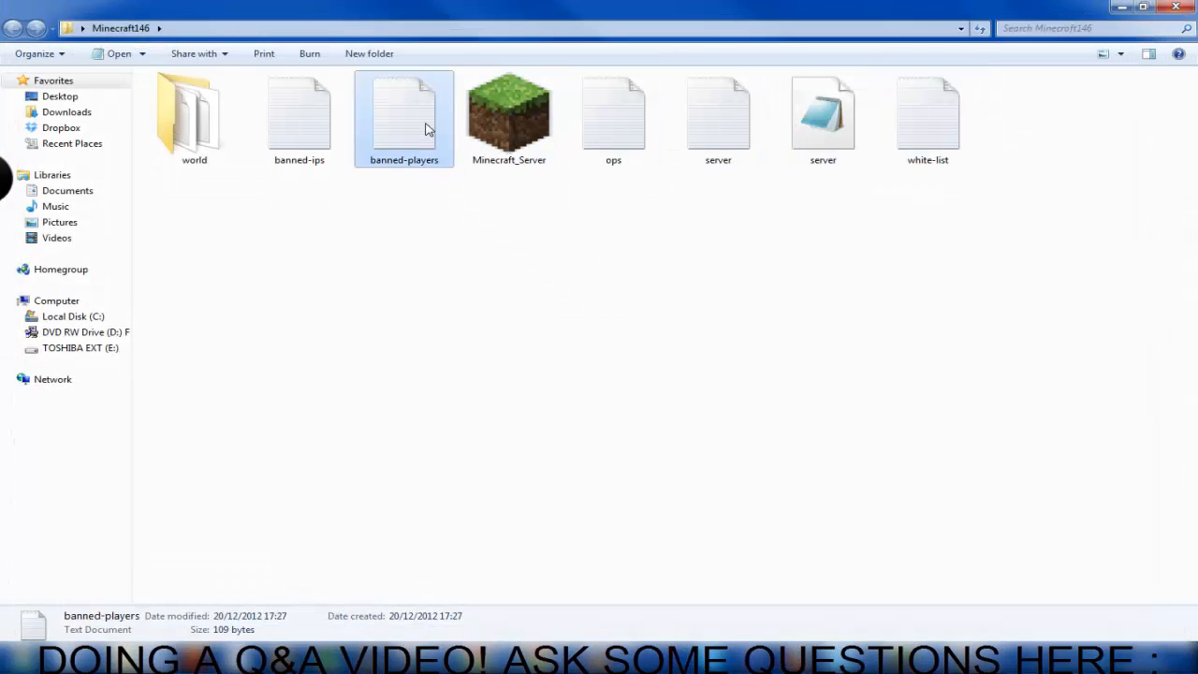
{"action": "left_click", "coordinate": [194, 117]}
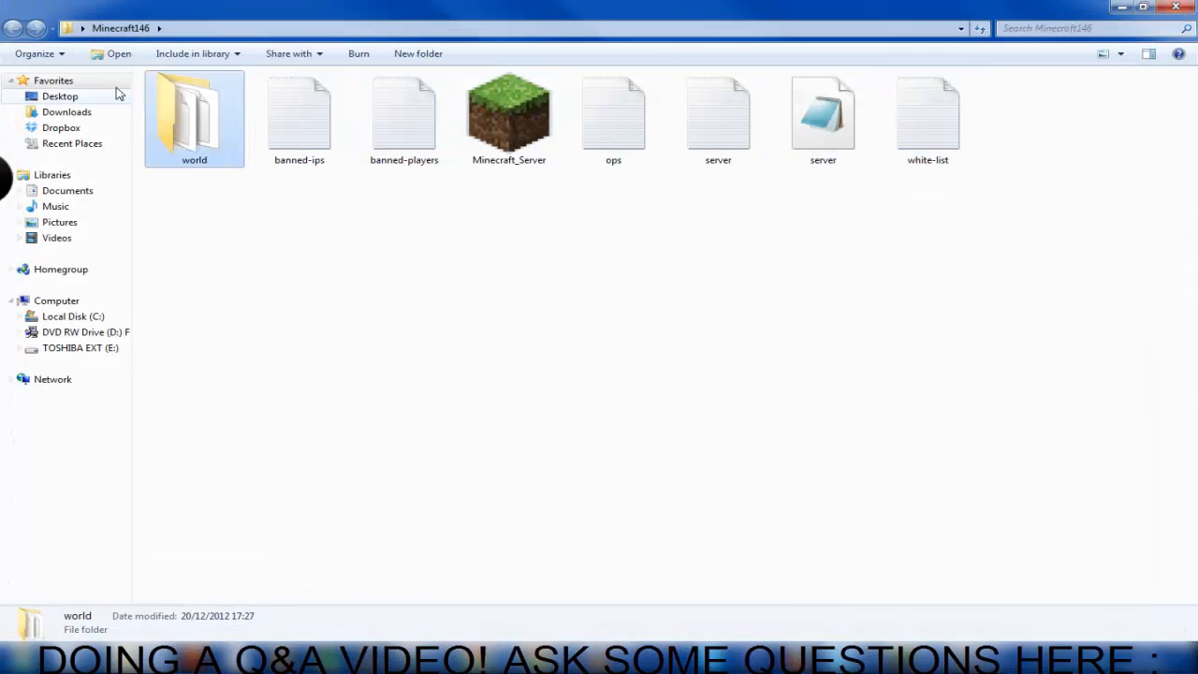
{"action": "left_click", "coordinate": [509, 117]}
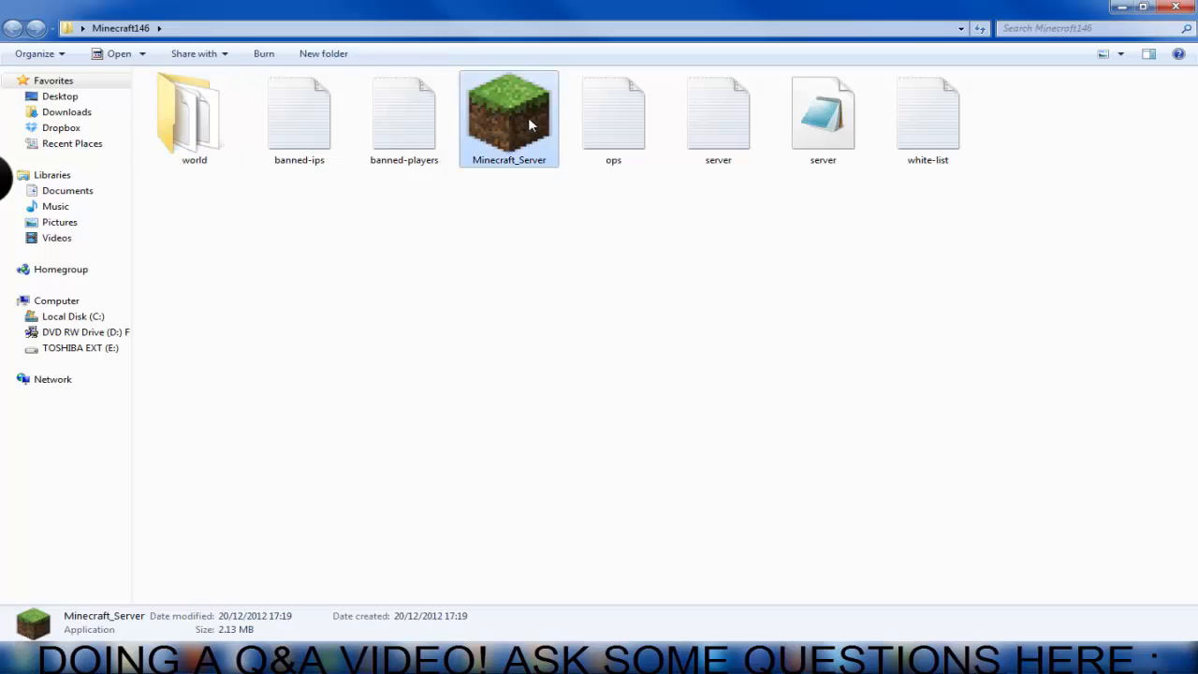
Relaunch Minecraft_Server.exe and allow it through the security warning
{"action": "double_click", "coordinate": [508, 117]}
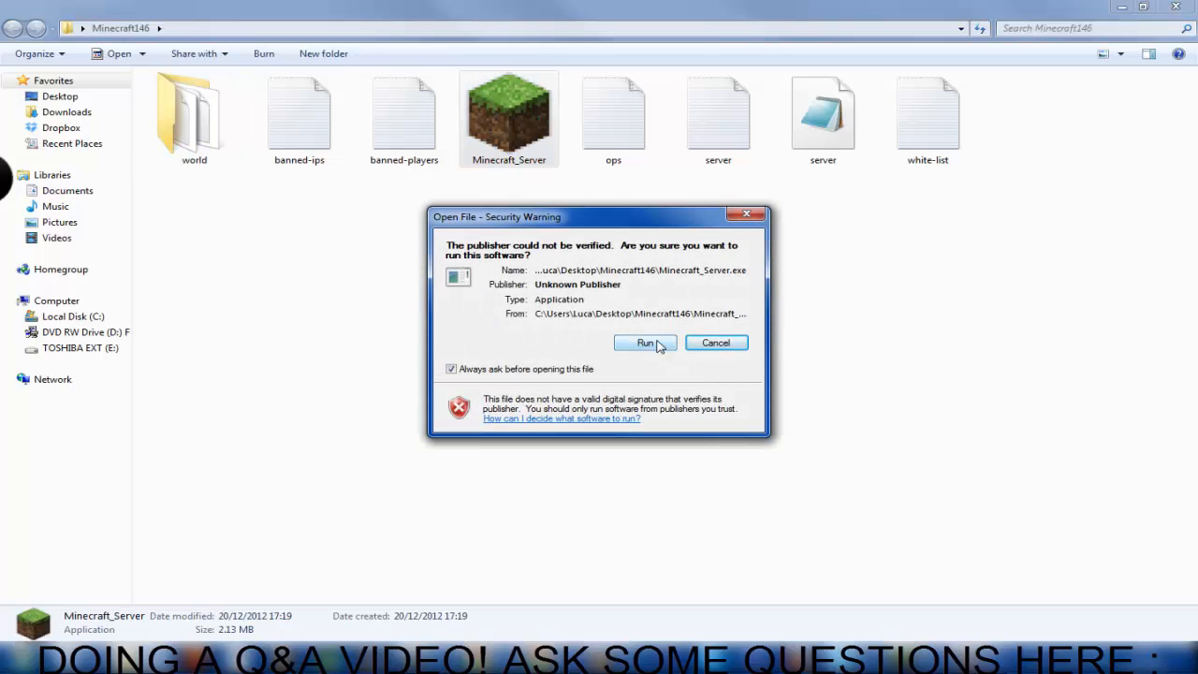
{"action": "left_click", "coordinate": [644, 343]}
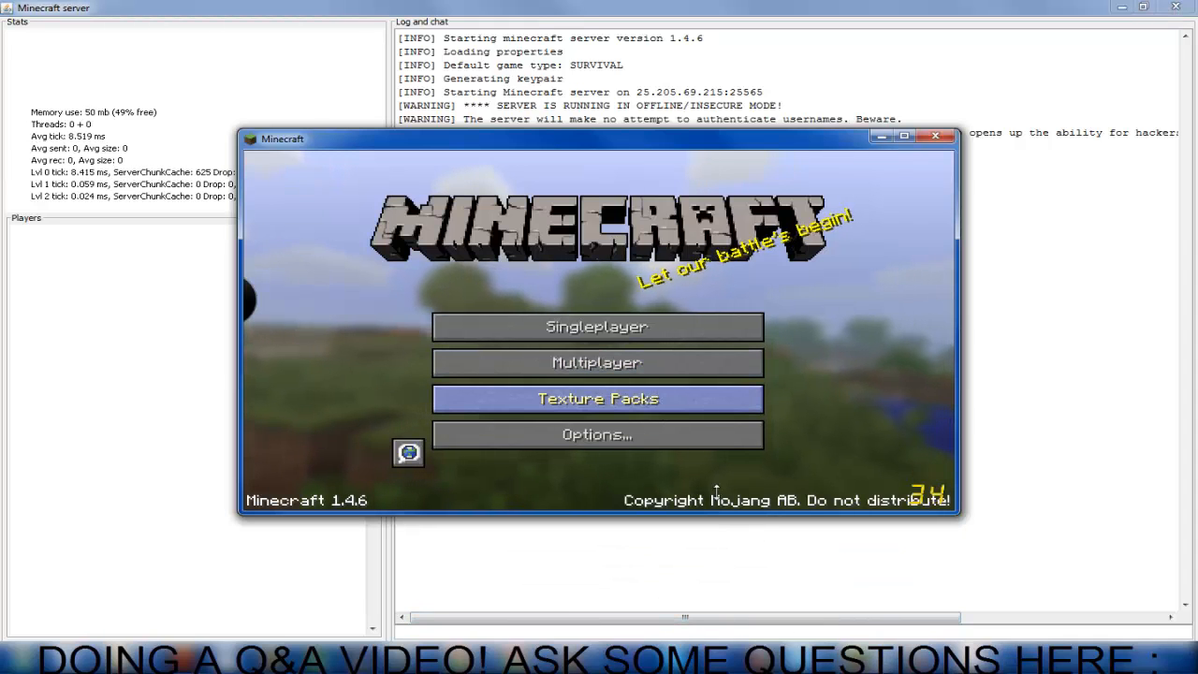
Add a multiplayer entry named Helllo pointing to 25.205.69.215
{"action": "left_click", "coordinate": [596, 362]}
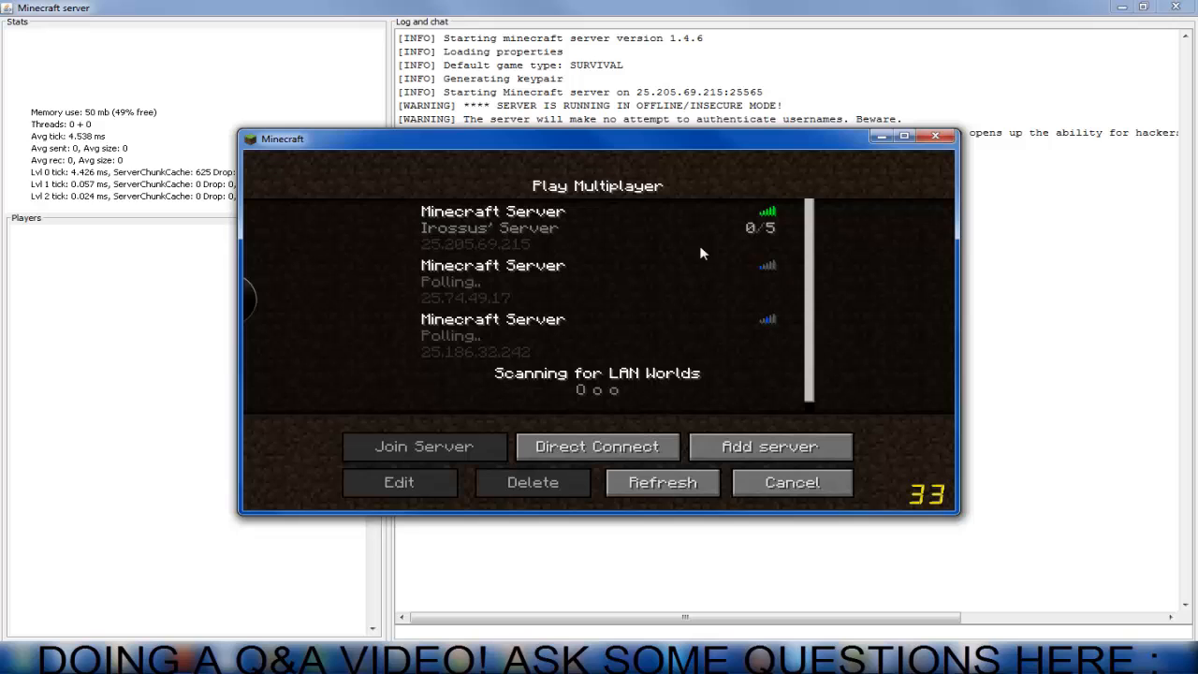
{"action": "mouse_move", "coordinate": [791, 432]}
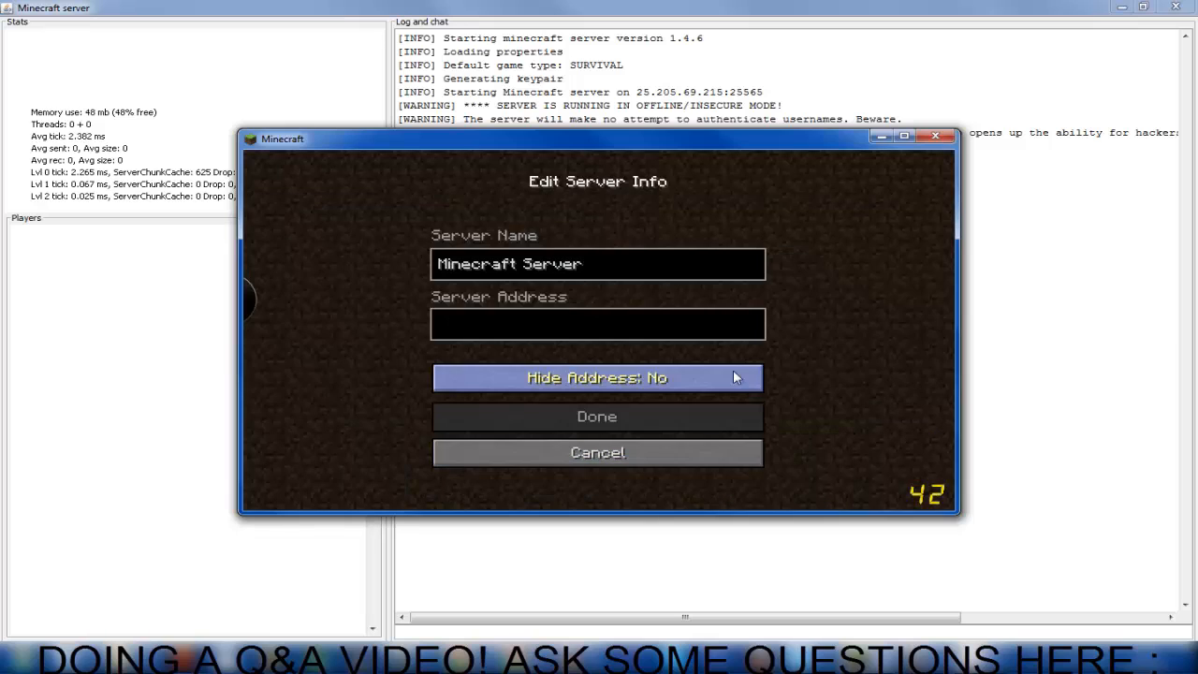
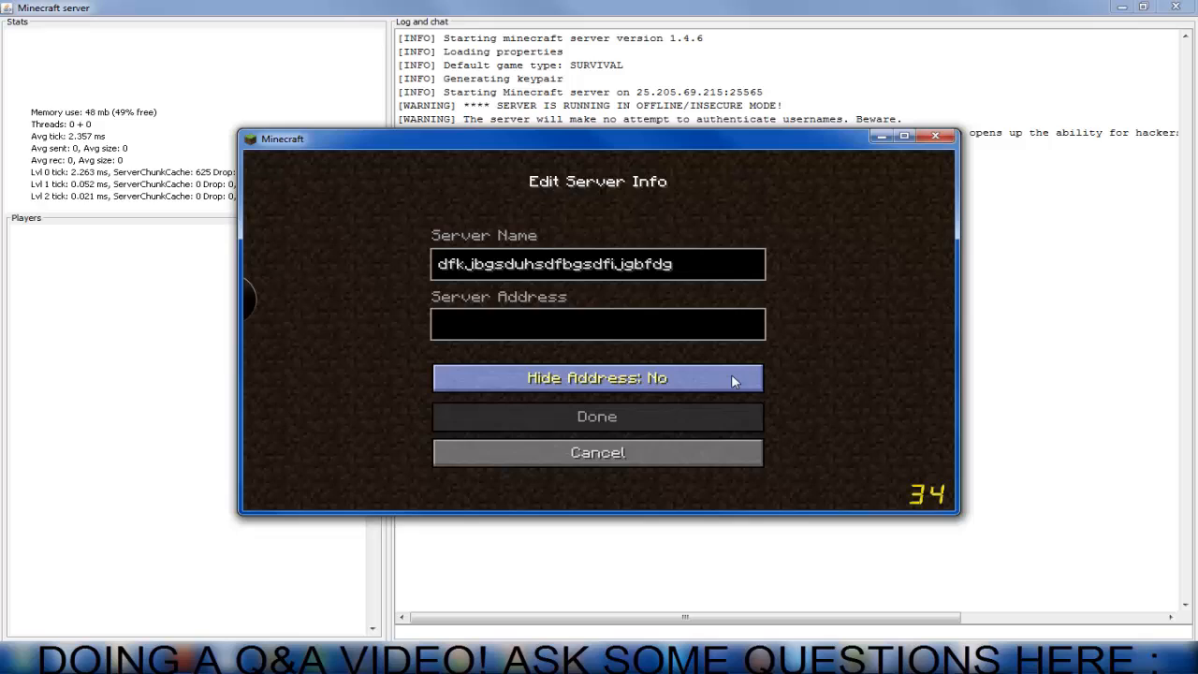
{"action": "left_click", "coordinate": [597, 264]}
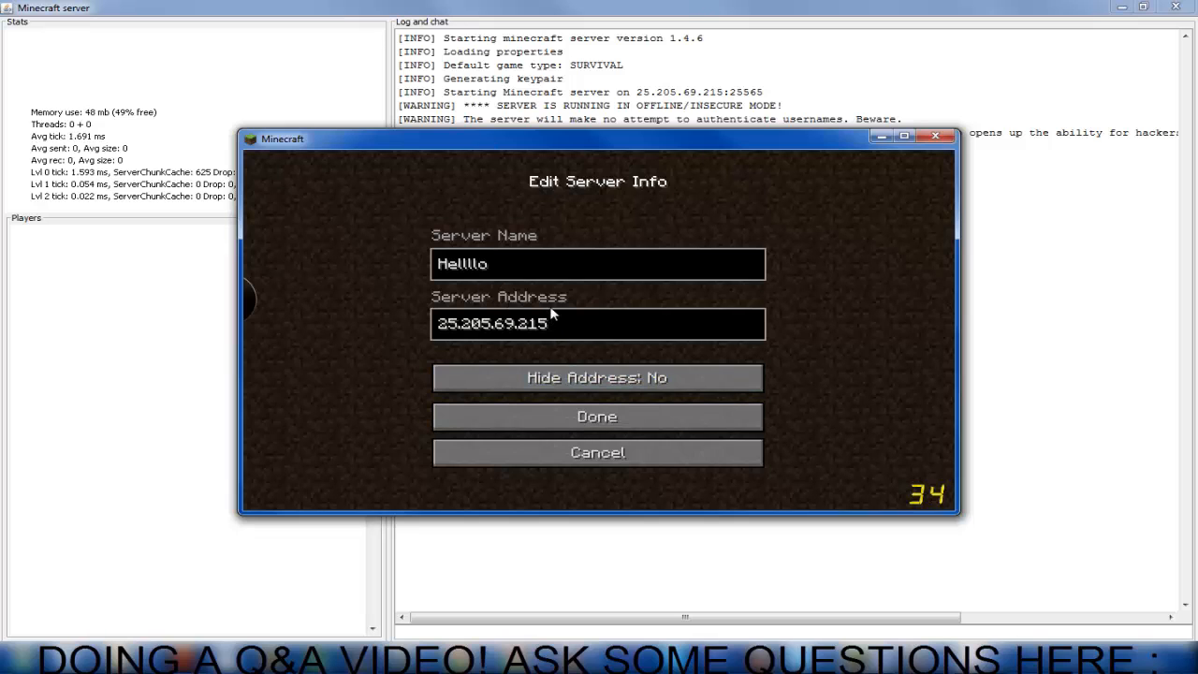
{"action": "left_click", "coordinate": [597, 415]}
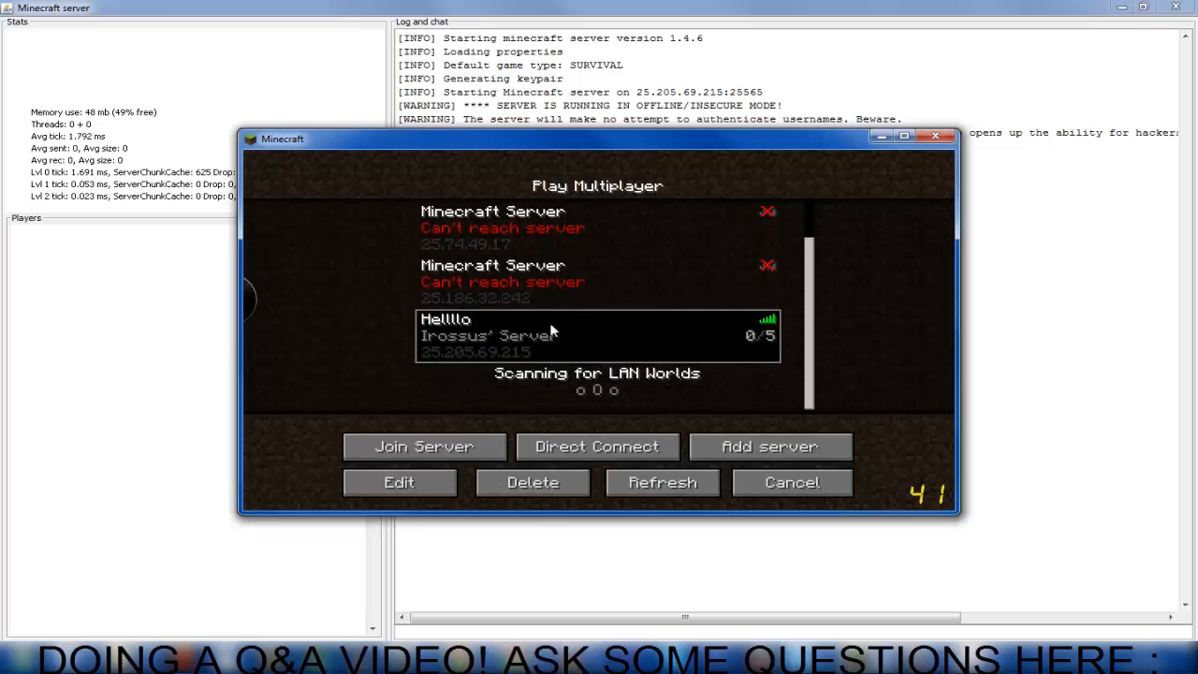
Join the Helllo server, resume play in the snowy world, then pause the game
{"action": "left_click", "coordinate": [423, 447]}
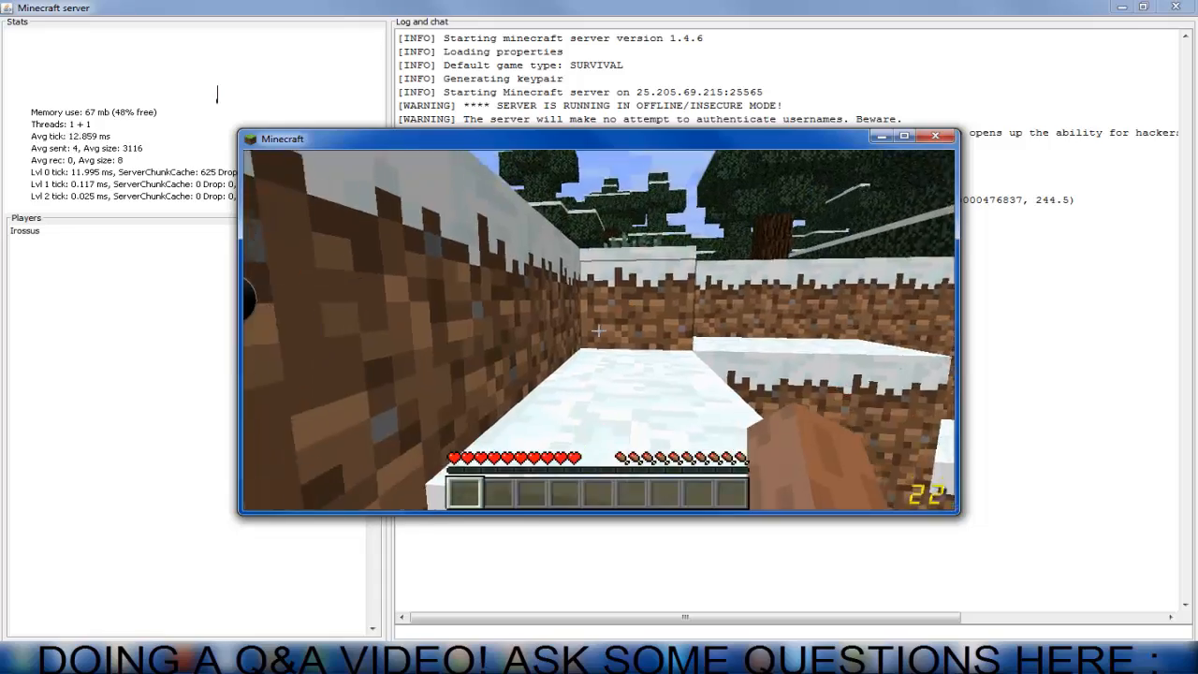
{"action": "key", "text": "Escape"}
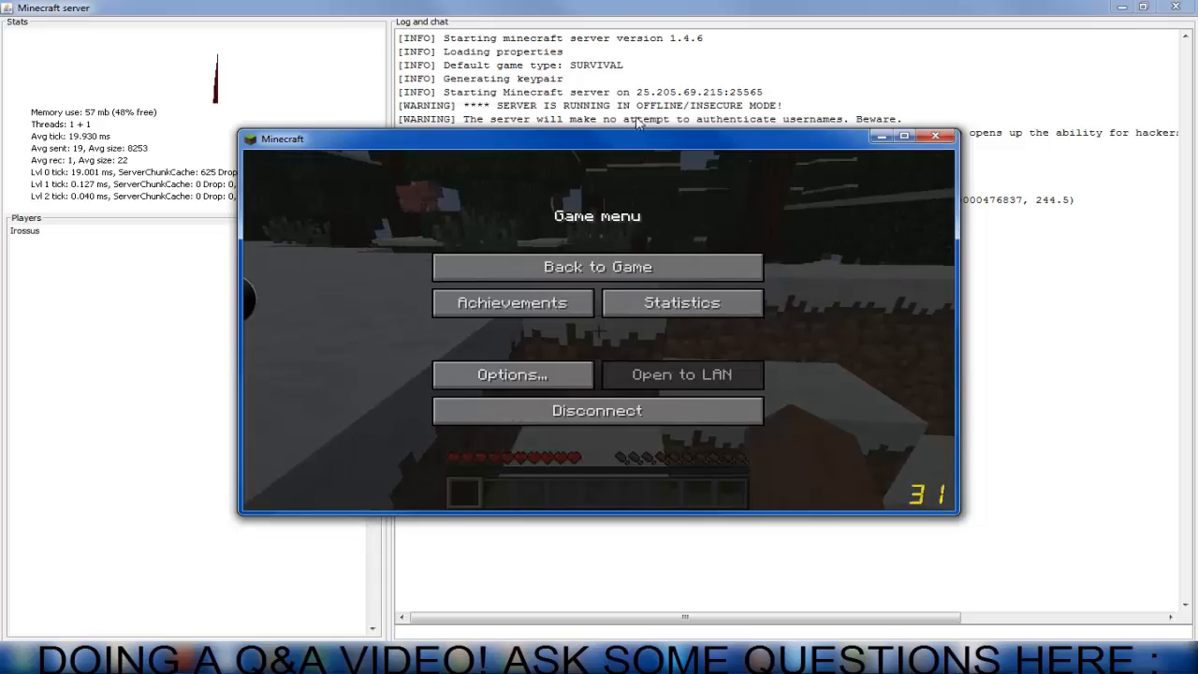
{"action": "left_click", "coordinate": [597, 265]}
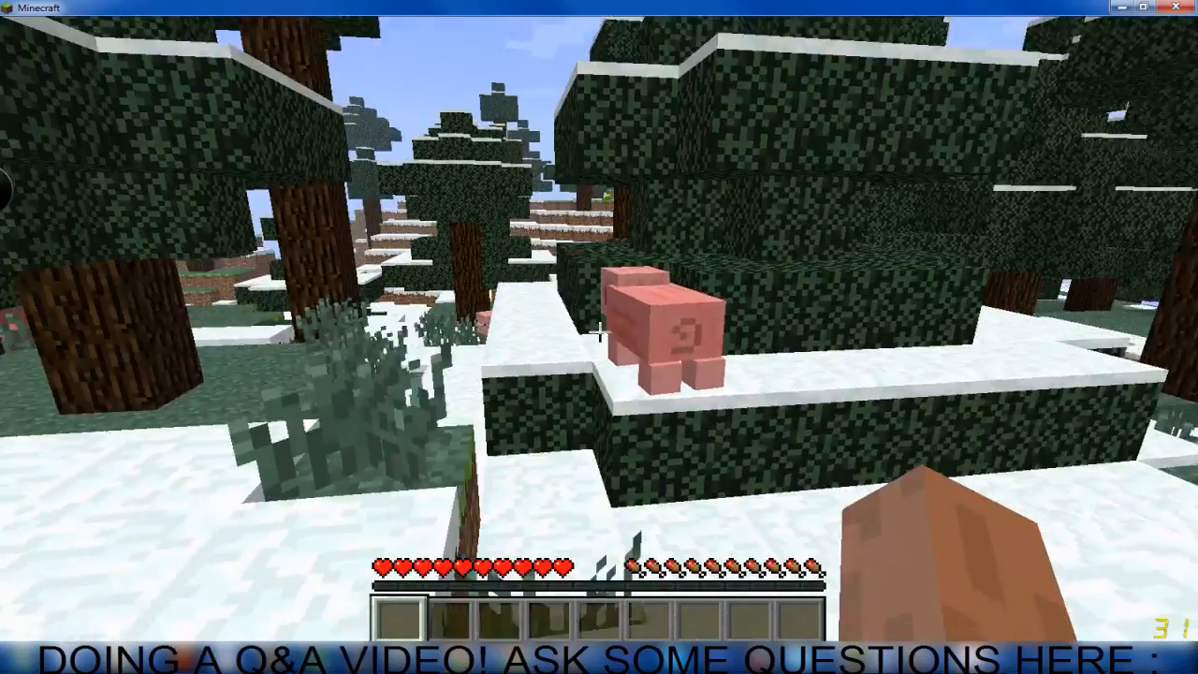
{"action": "key", "text": "Escape"}
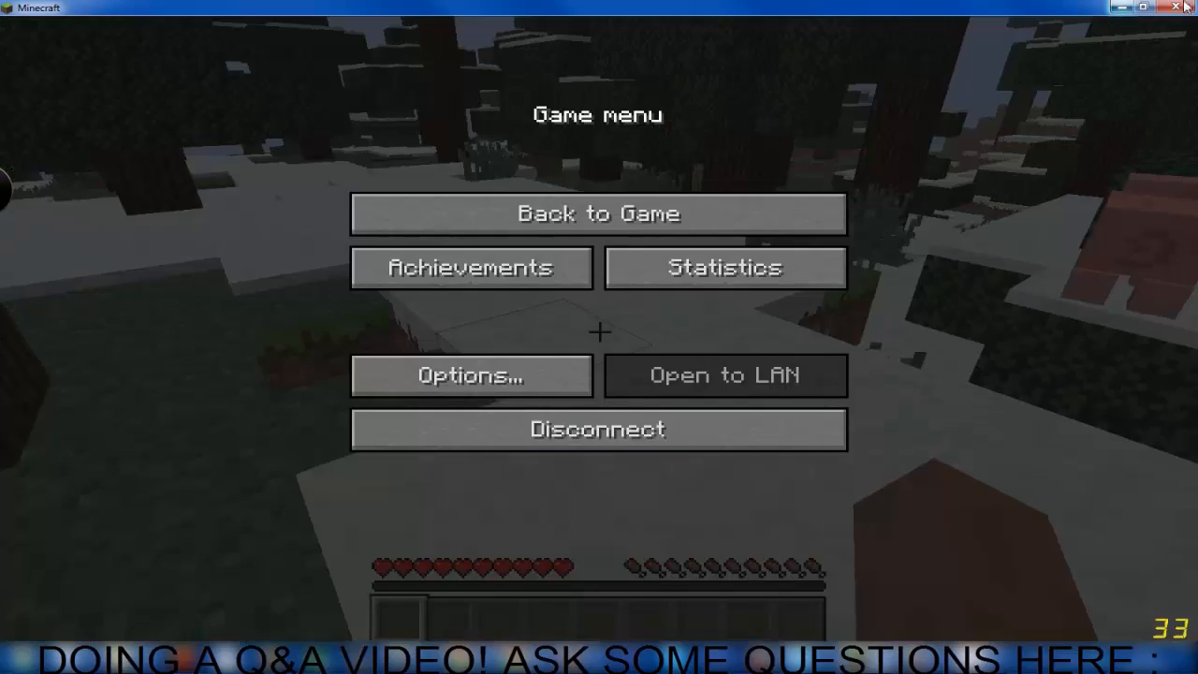